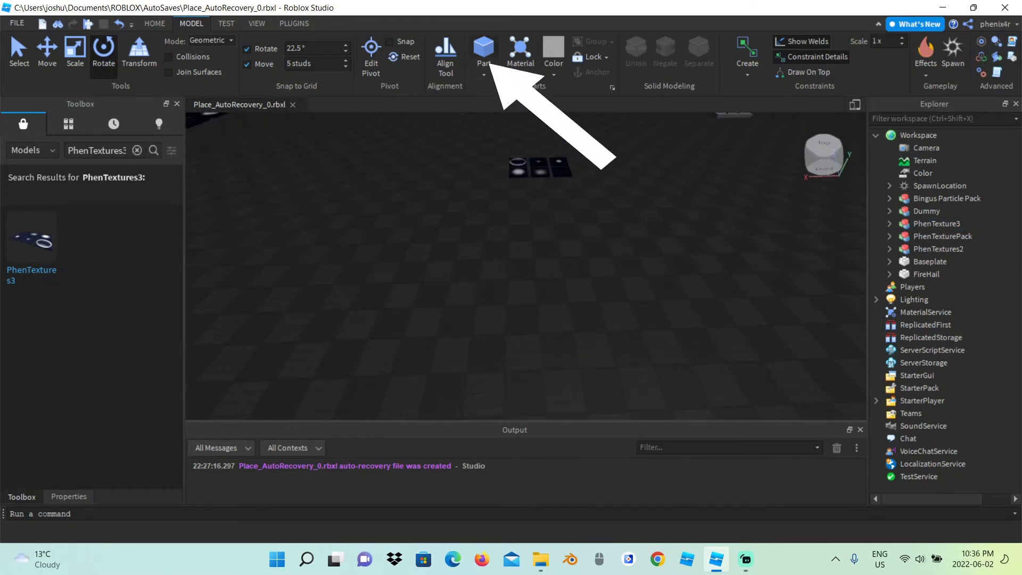
Step: Insert a new block Part and bring it into view in the viewport
left_click(483, 52)
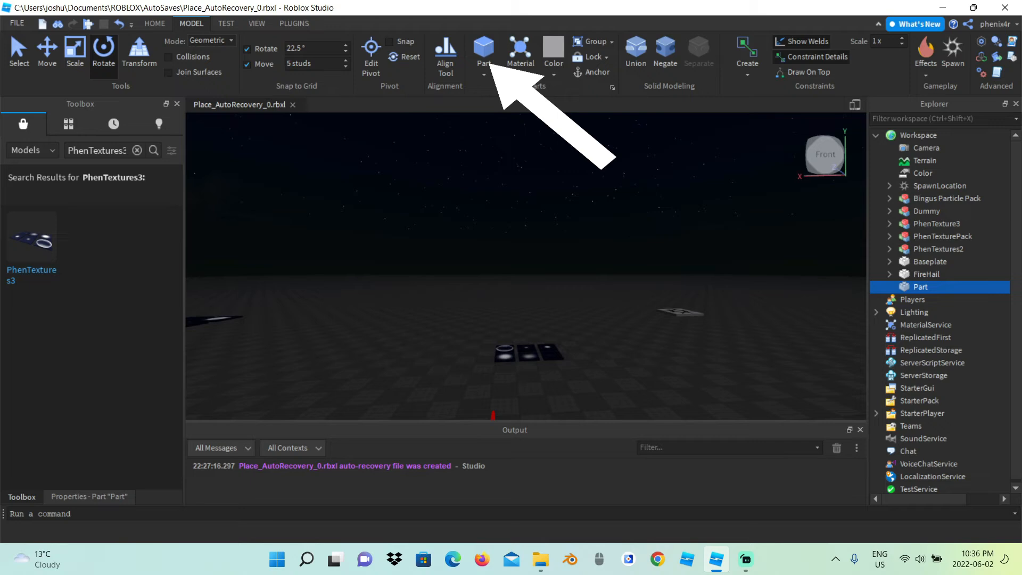
left_click(103, 52)
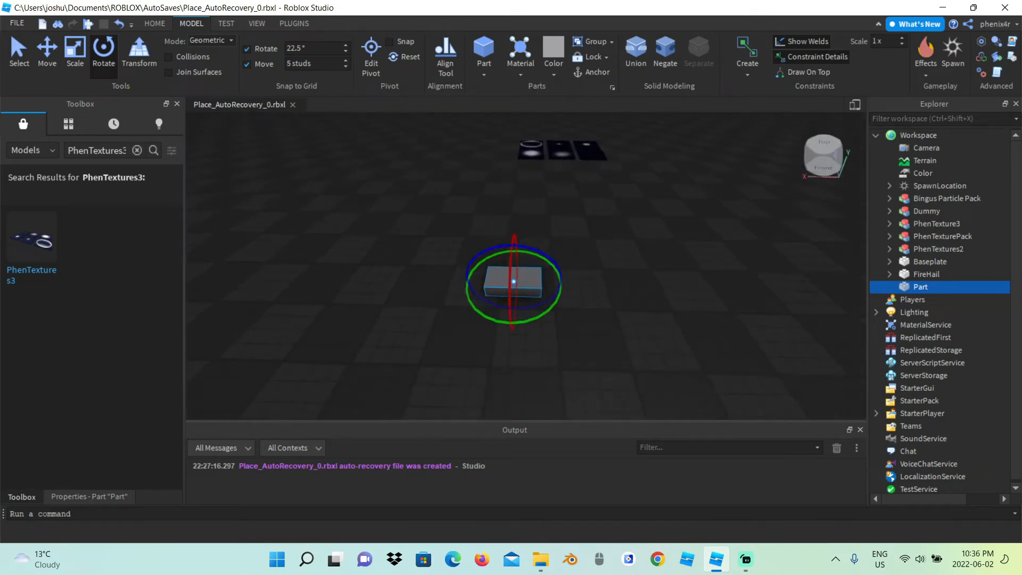
left_click(89, 497)
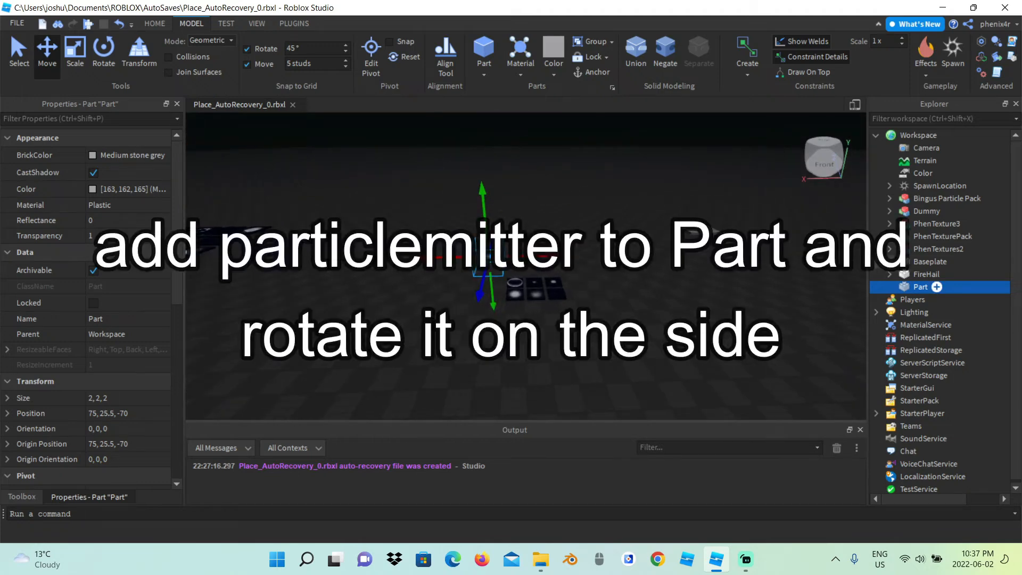
Step: Insert a ParticleEmitter into the Part so it emits white sparkles
left_click(939, 287)
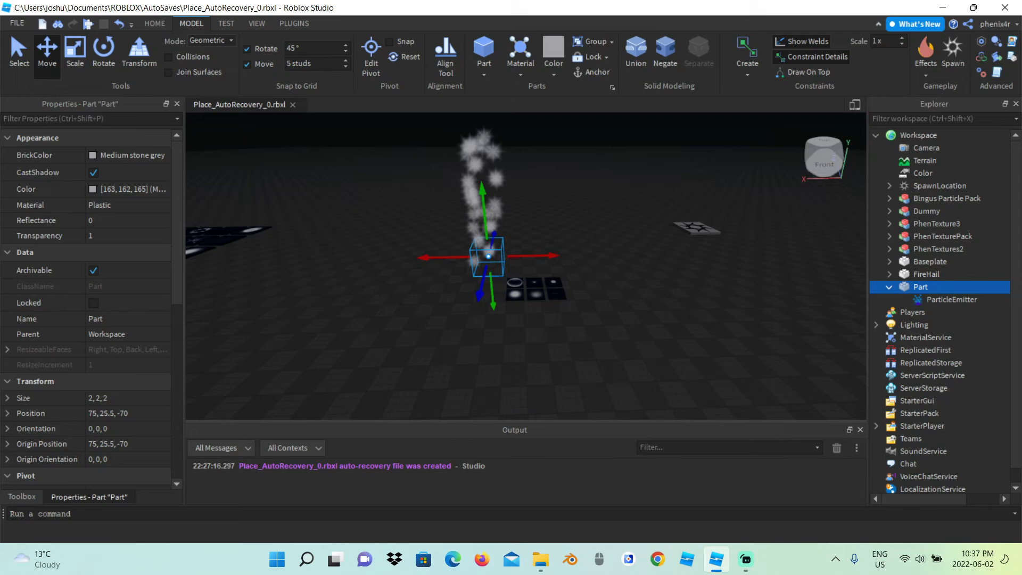
left_click(155, 23)
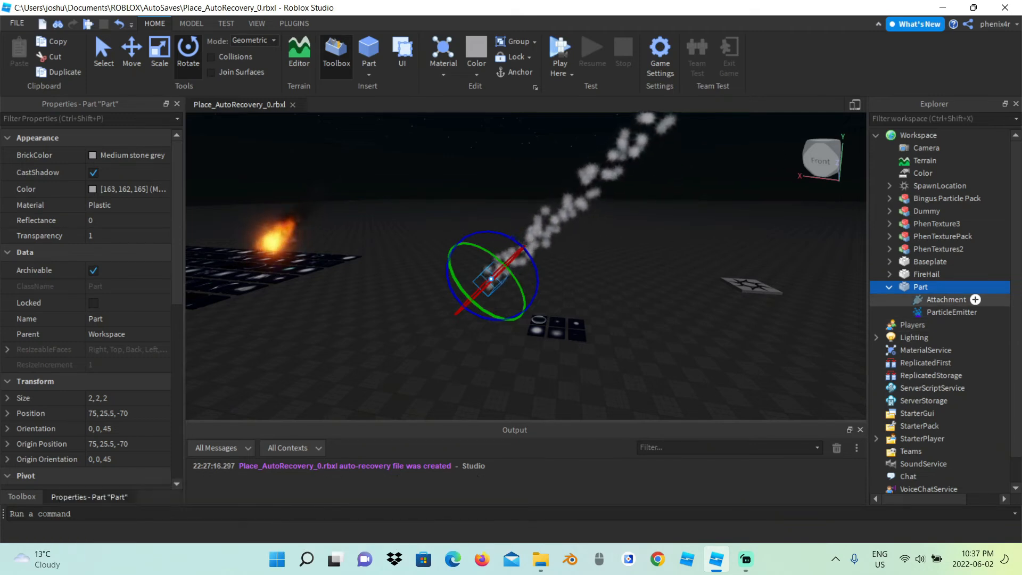
Step: Duplicate the ParticleEmitter into Circle, Dots, Fire, Fire, Smoke and Spikes emitters under the tilted Part
left_click(945, 299)
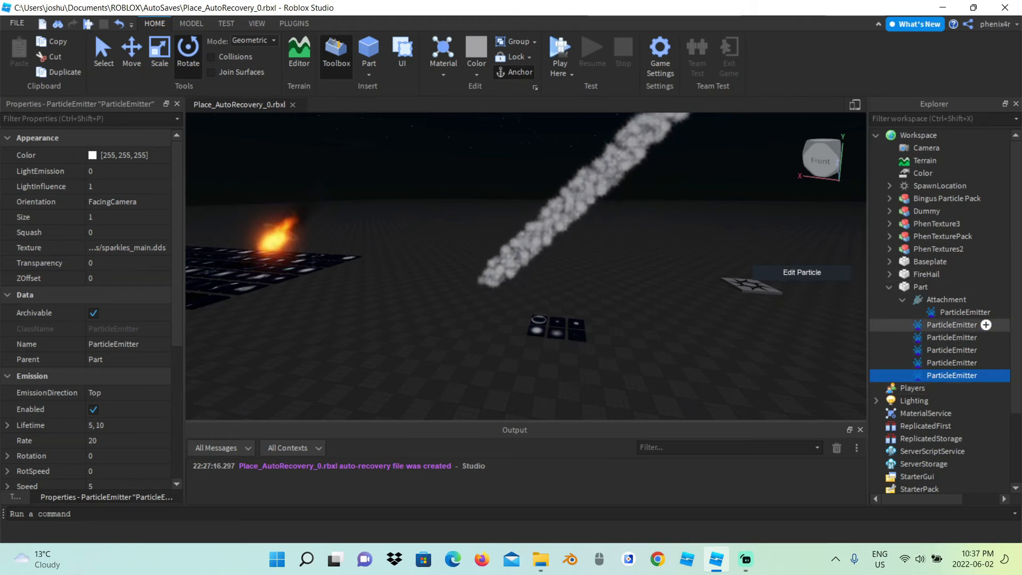
left_click(952, 312)
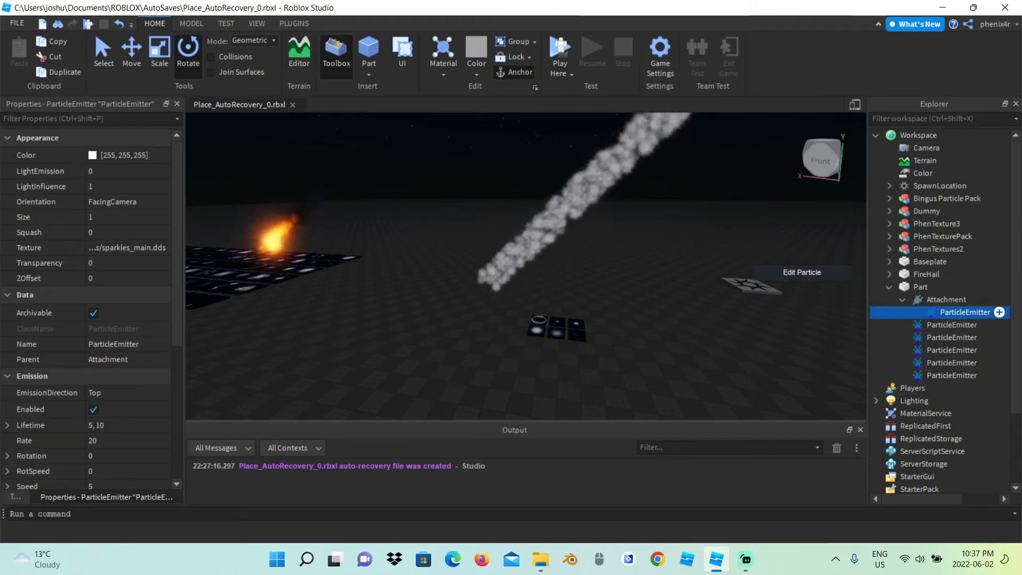
left_click(951, 374)
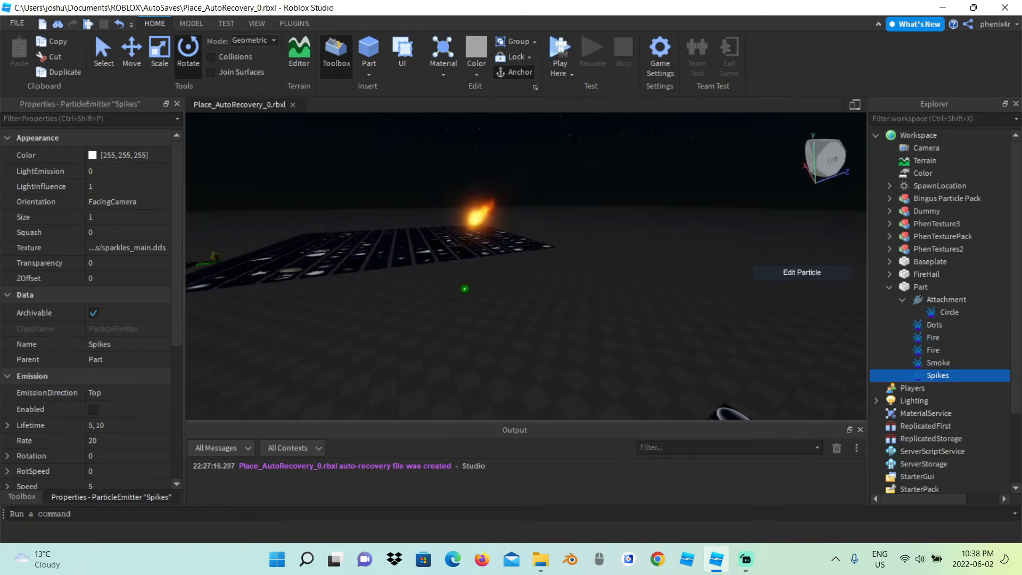
Step: Set the first Fire emitter's Lifetime to 0.3, Rate to 100 and Speed to 30
left_click_drag(483, 261, 405, 228)
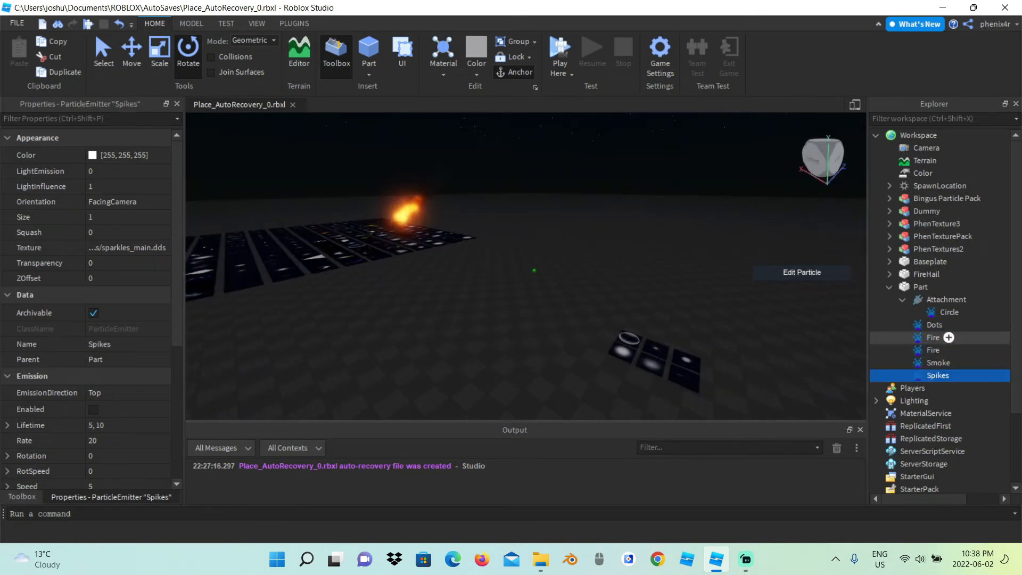
left_click(933, 338)
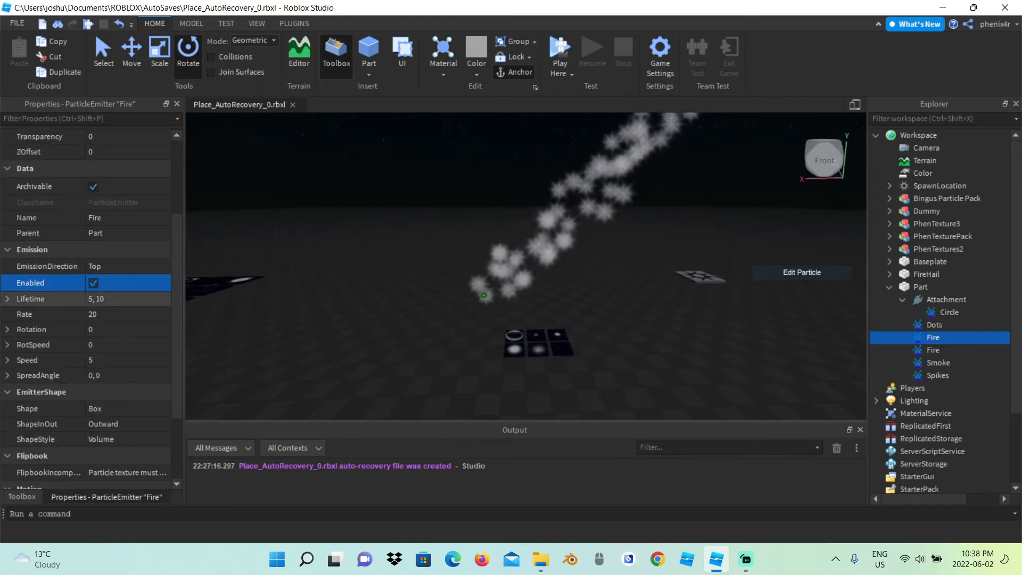
double_click(98, 299)
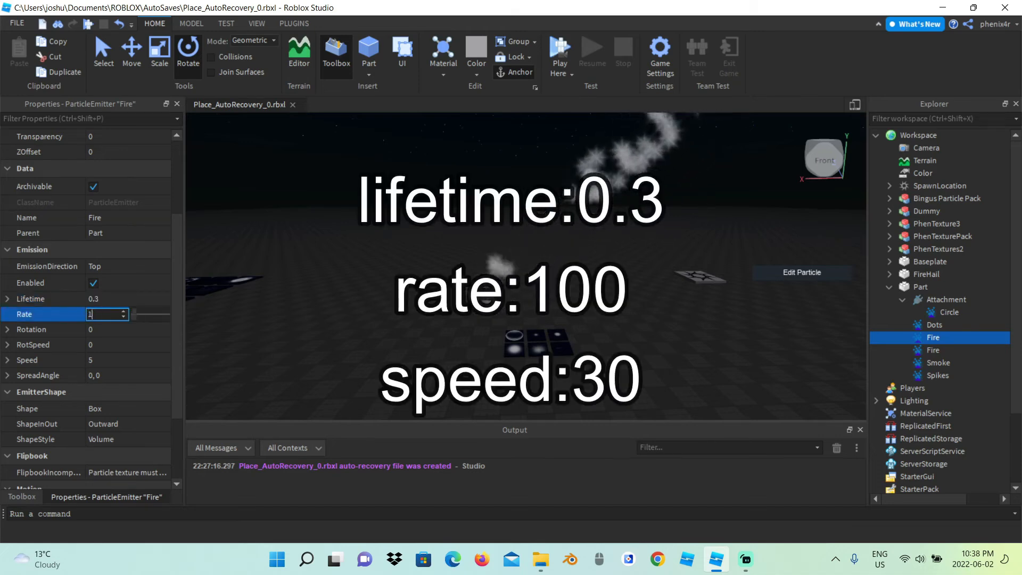
left_click(104, 360)
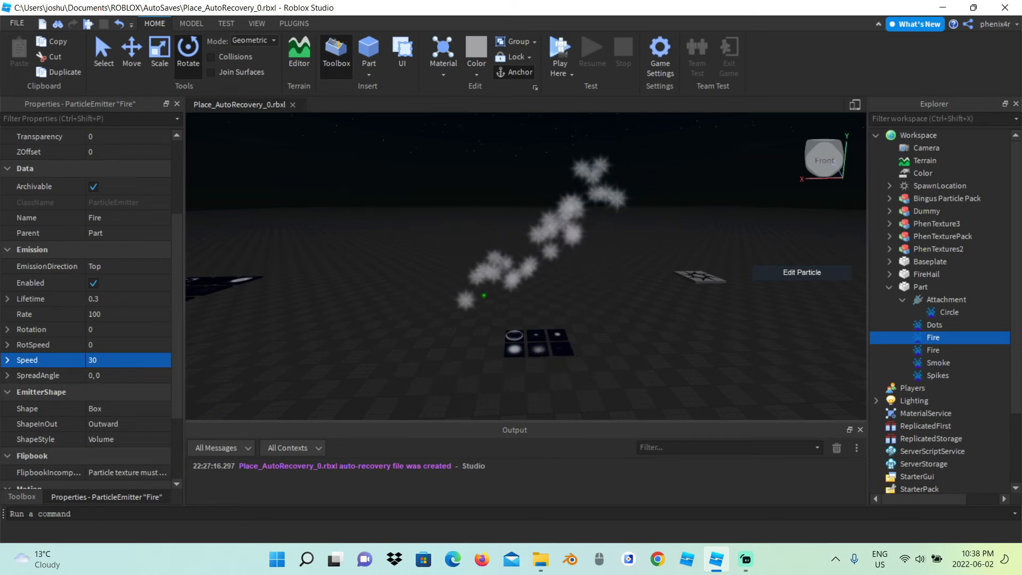
scroll("up", 3)
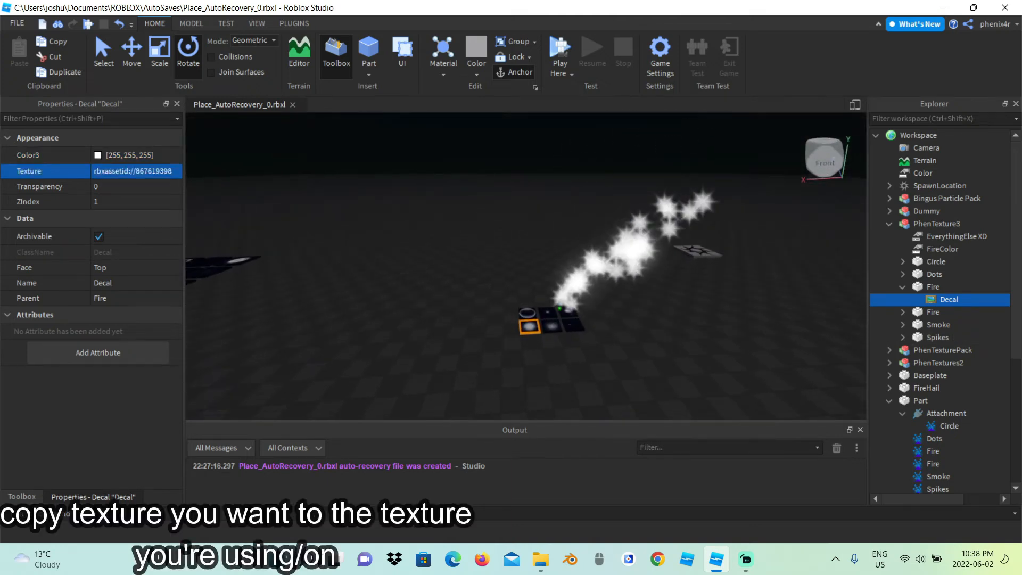
Step: Set the first Fire emitter's Texture to the Fire decal's id rbxassetid://867619398
left_click(922, 400)
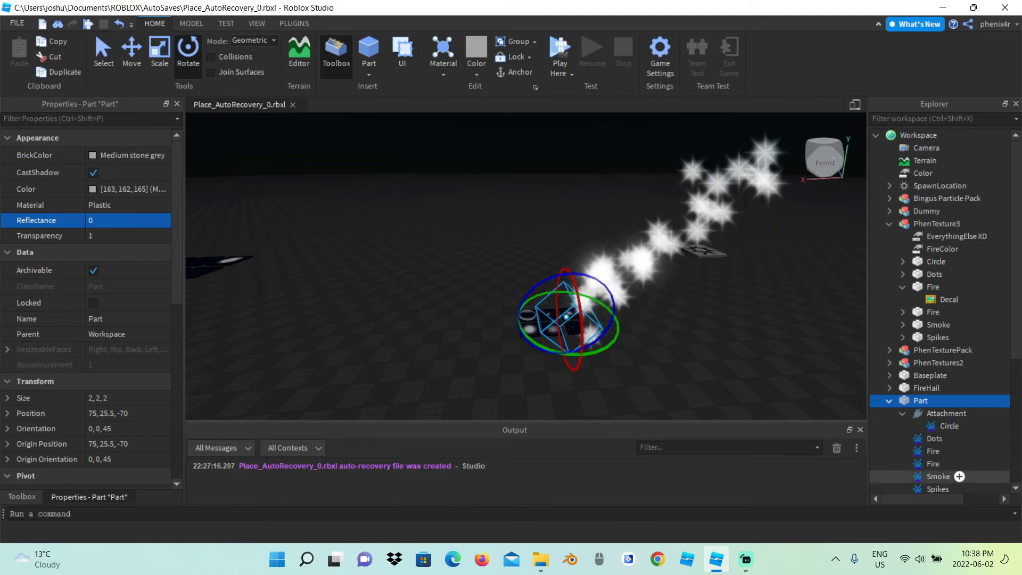
left_click(934, 450)
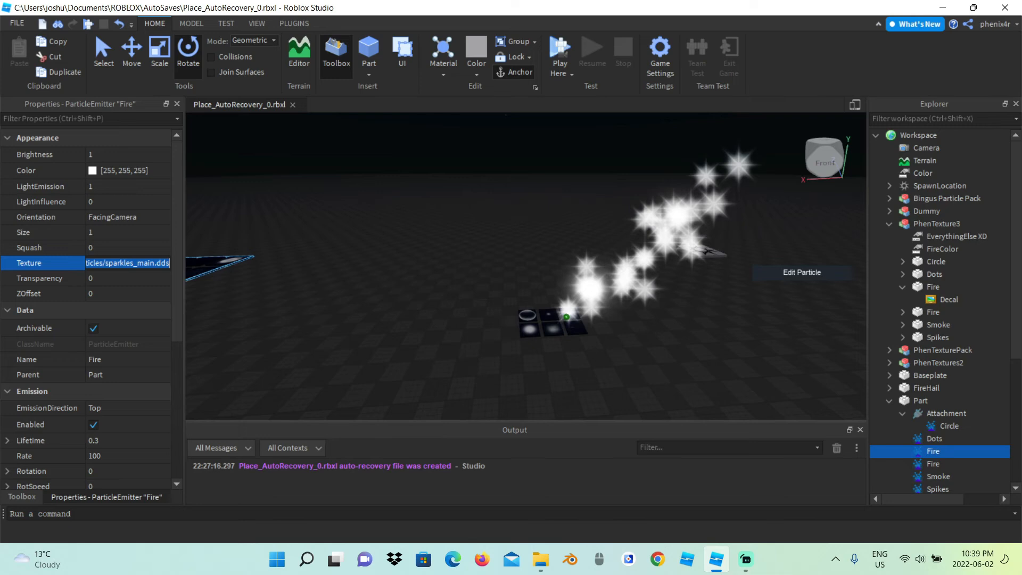
type("rbxassetid://867619398")
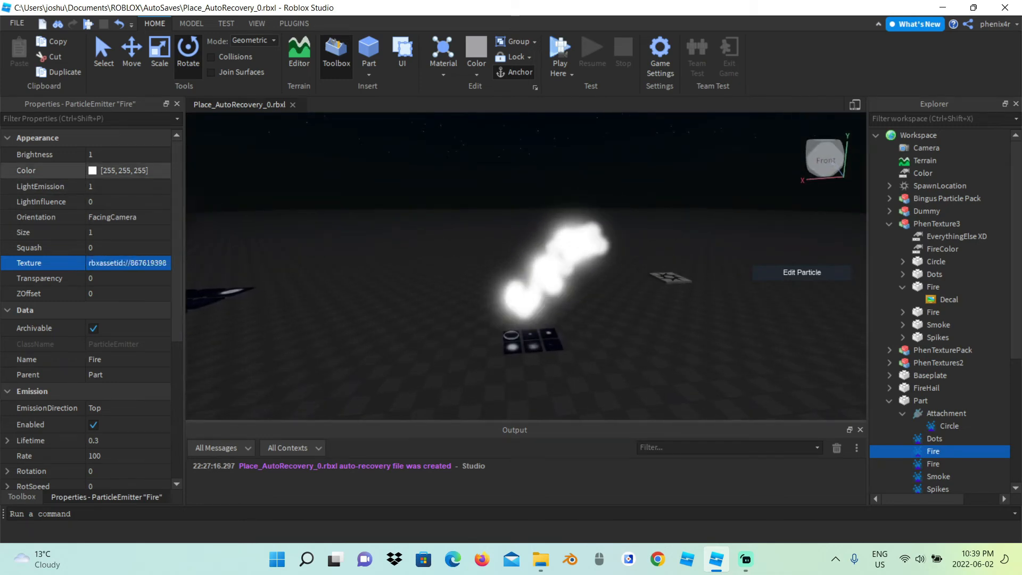
scroll("down", 3)
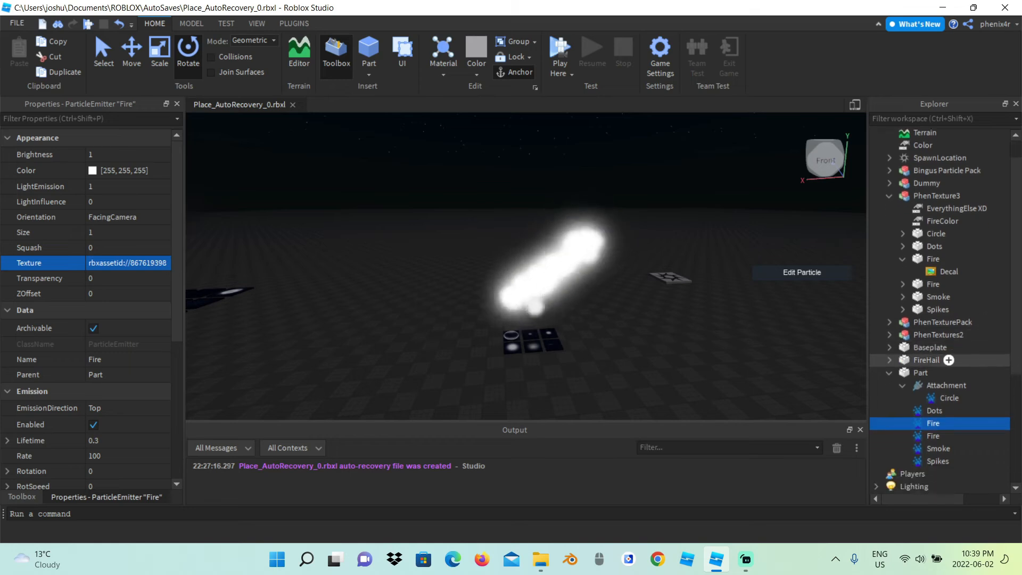
Step: Copy FireColor 255, 73, 12 into the Fire emitter's Color and remove the duplicate Fire emitter
left_click(941, 221)
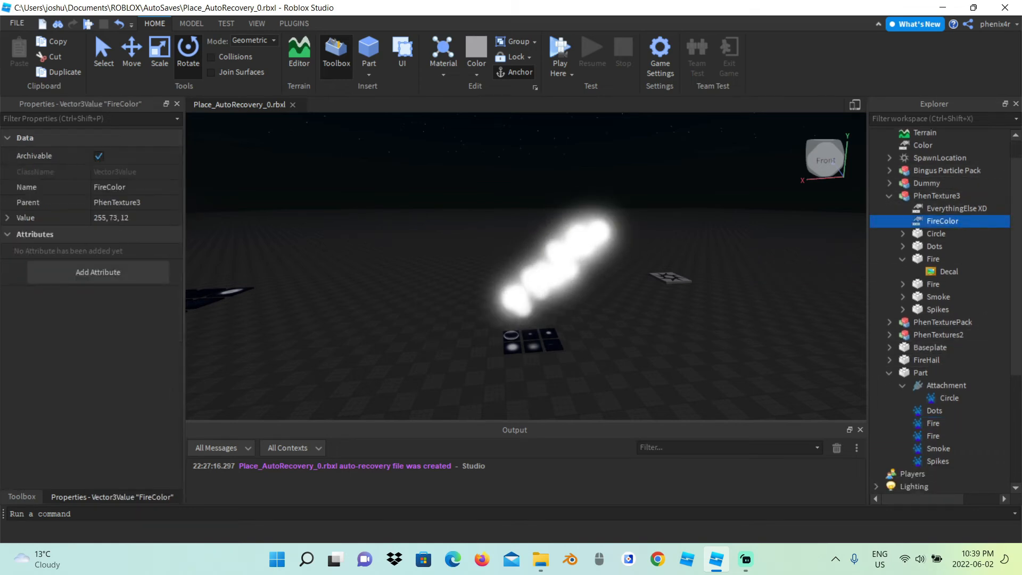
double_click(110, 218)
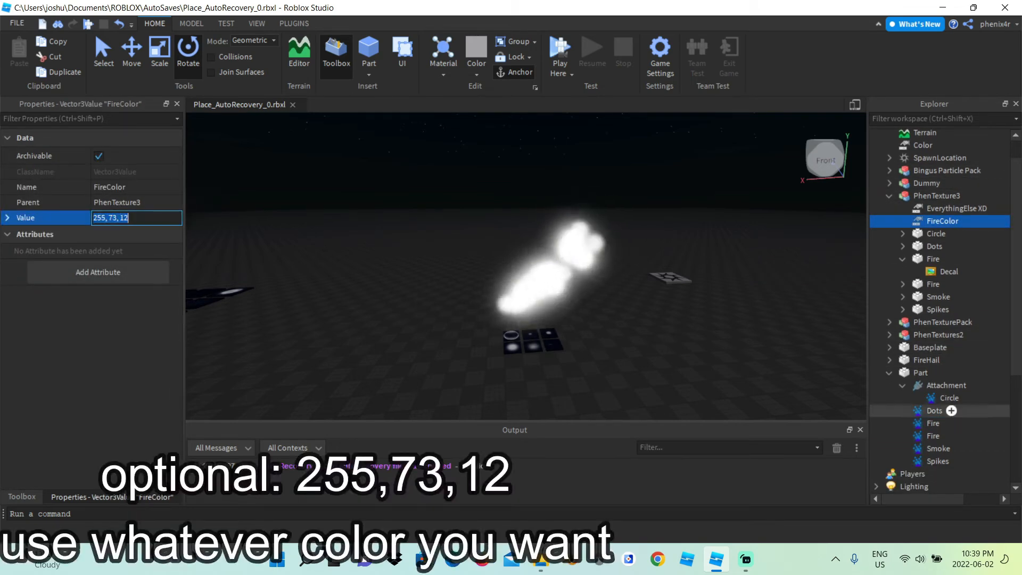
left_click(933, 423)
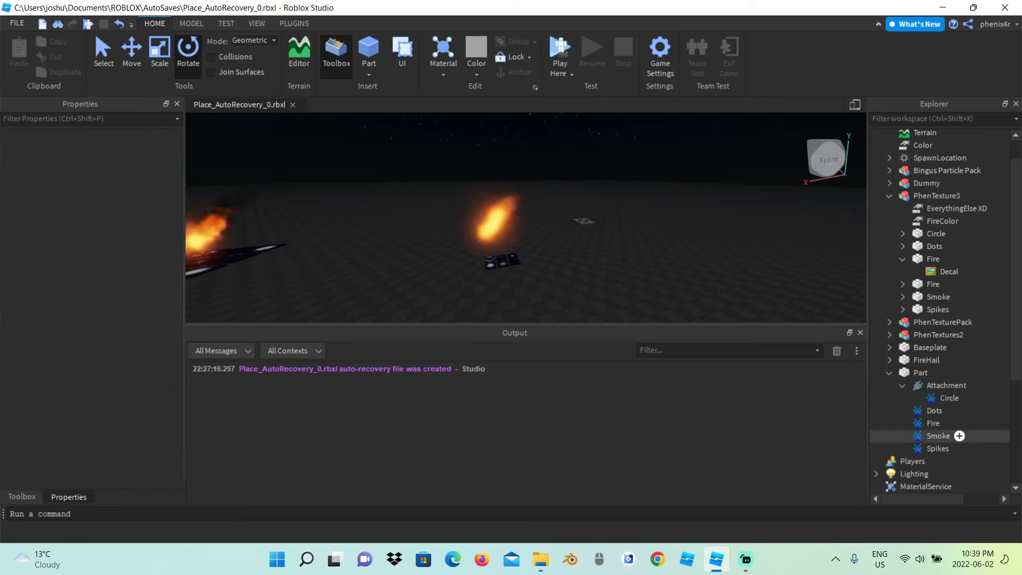
left_click(932, 423)
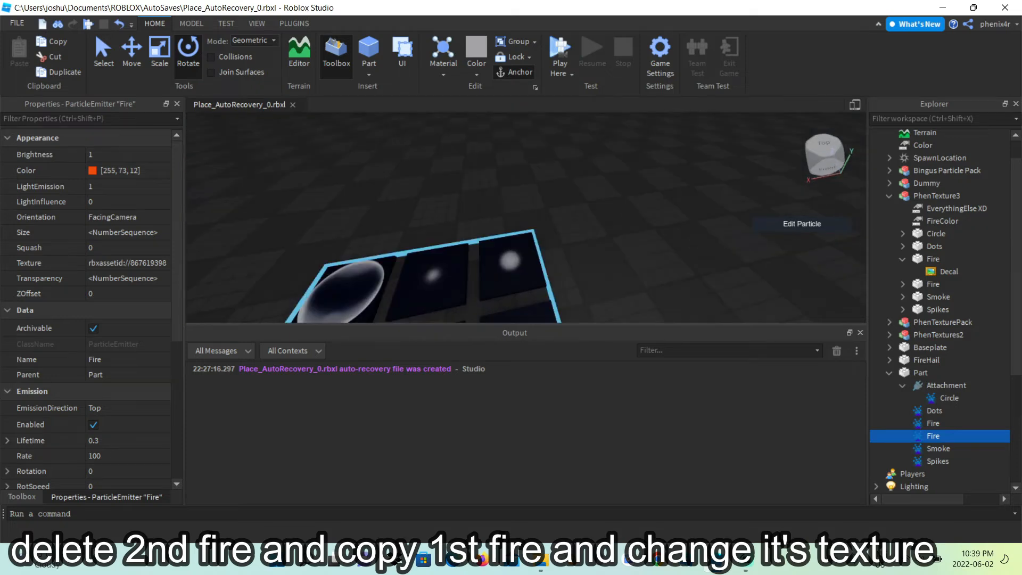
left_click(937, 196)
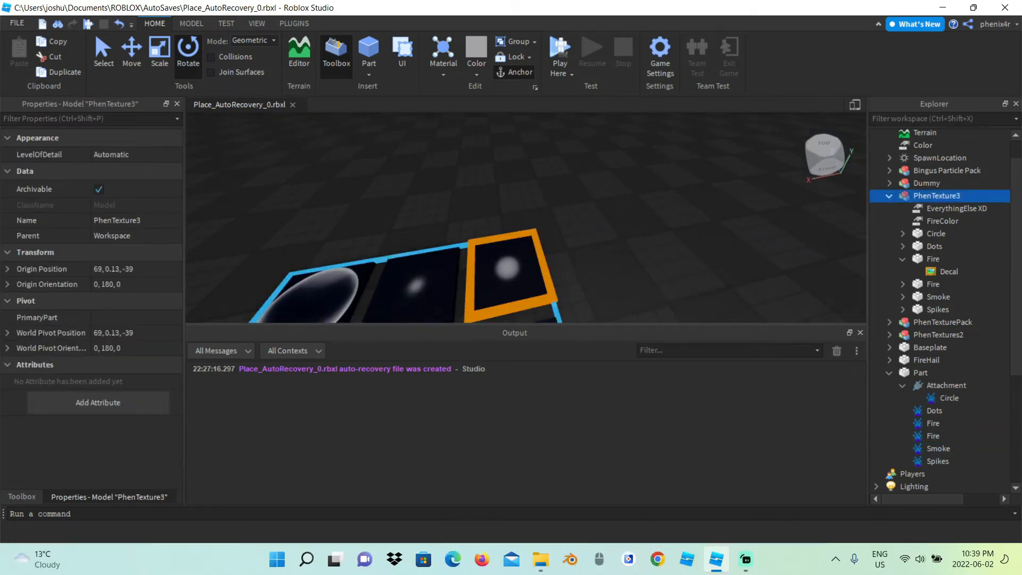
left_click(949, 297)
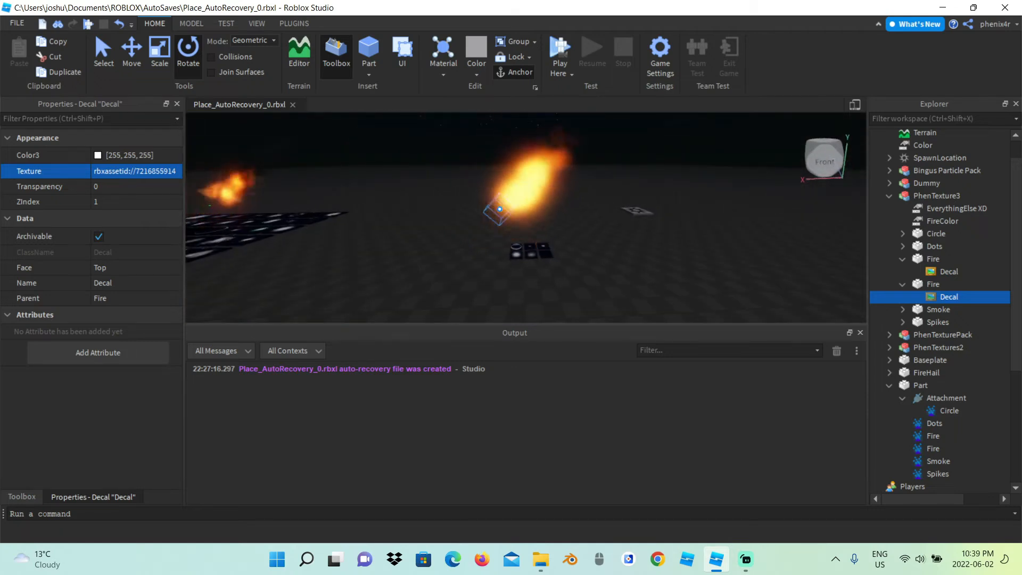
left_click(933, 448)
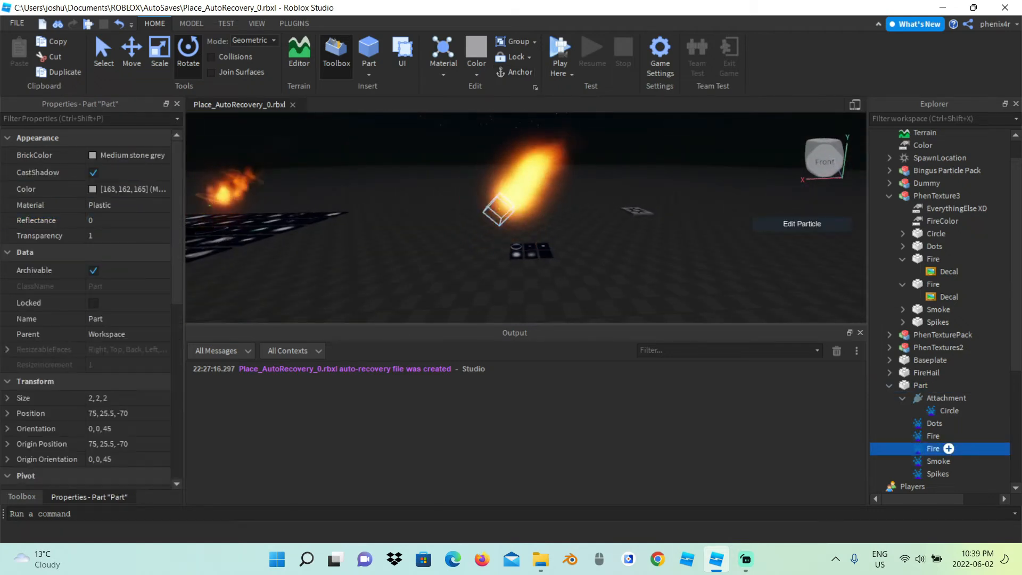
left_click(933, 448)
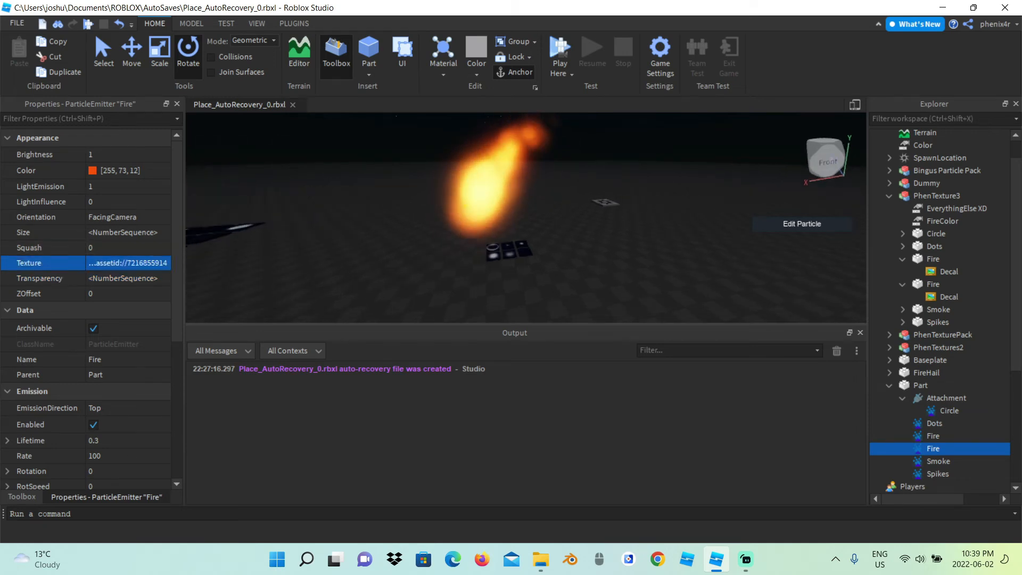
Step: Toggle Enabled off and back on for both Fire emitters to restart them
left_click(933, 436)
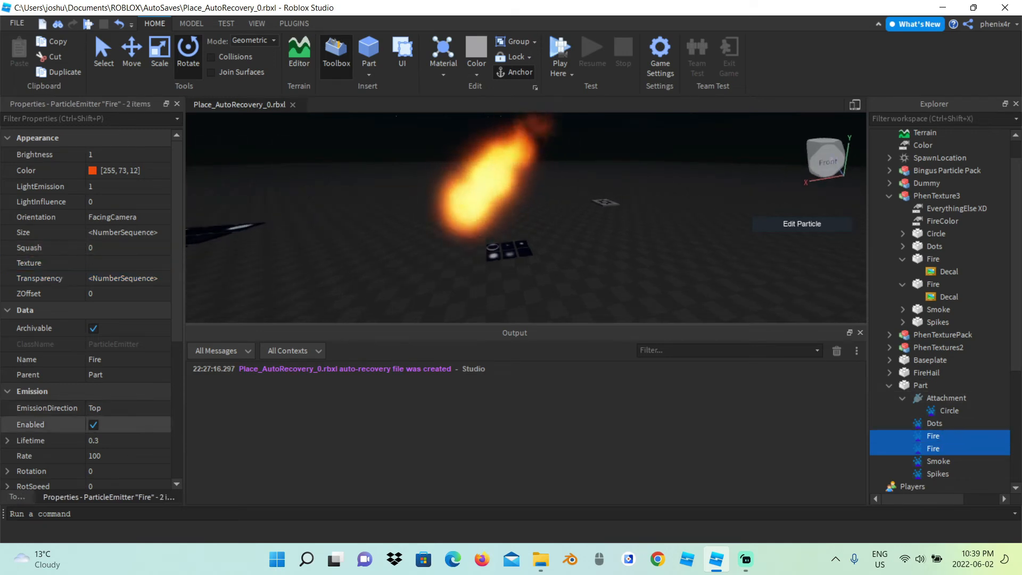
left_click(93, 425)
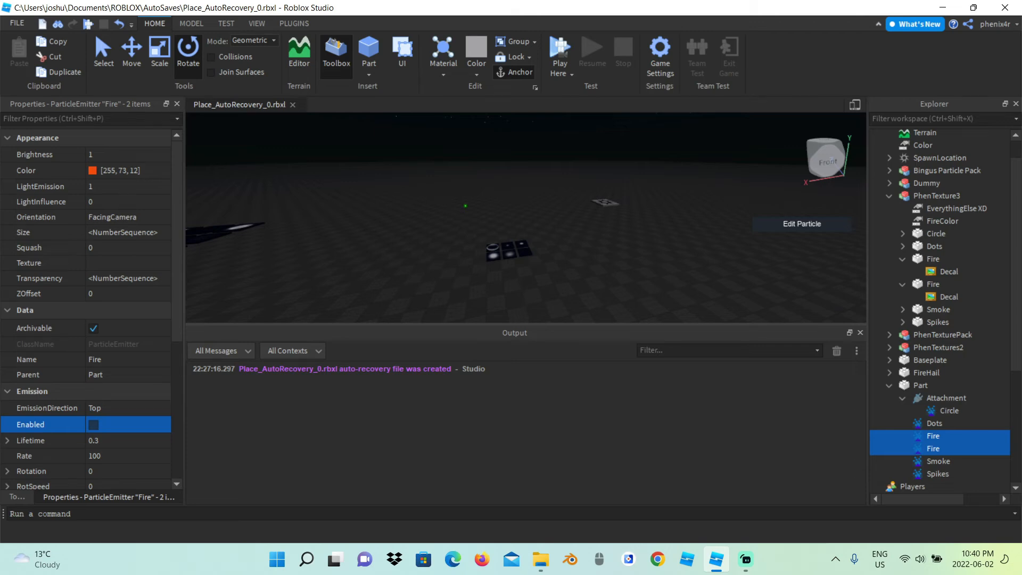
left_click(93, 425)
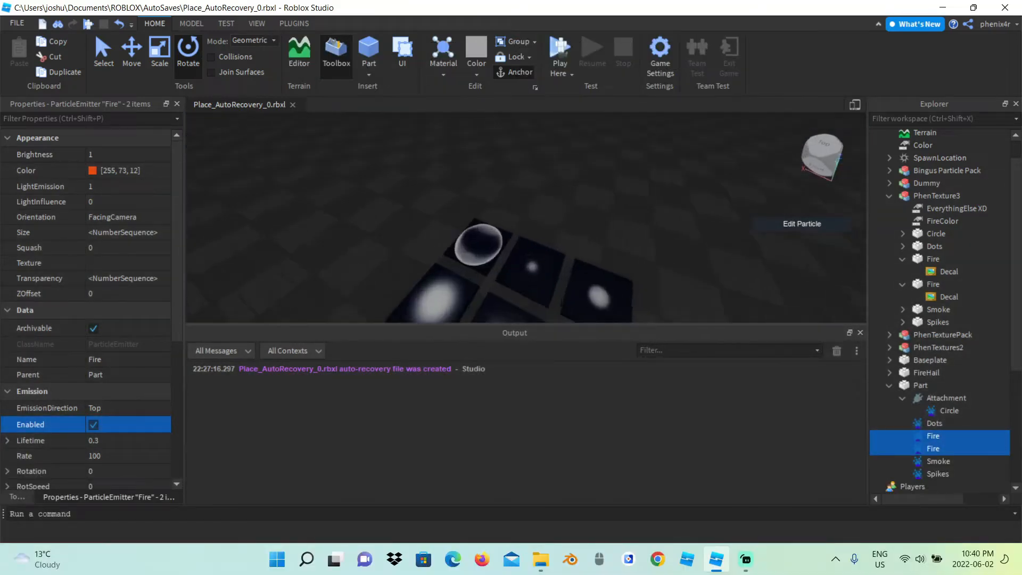
left_click(940, 196)
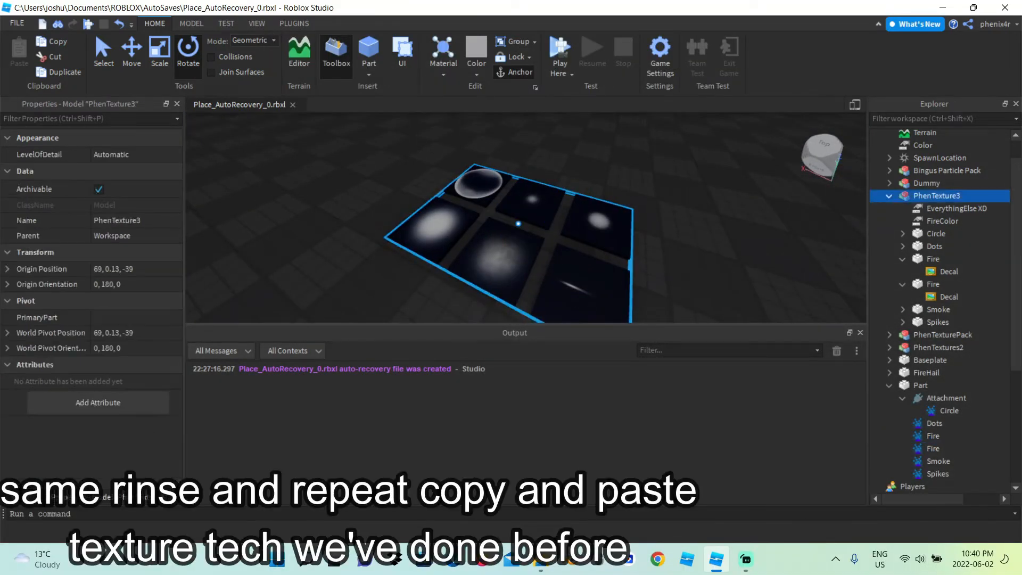
left_click(949, 322)
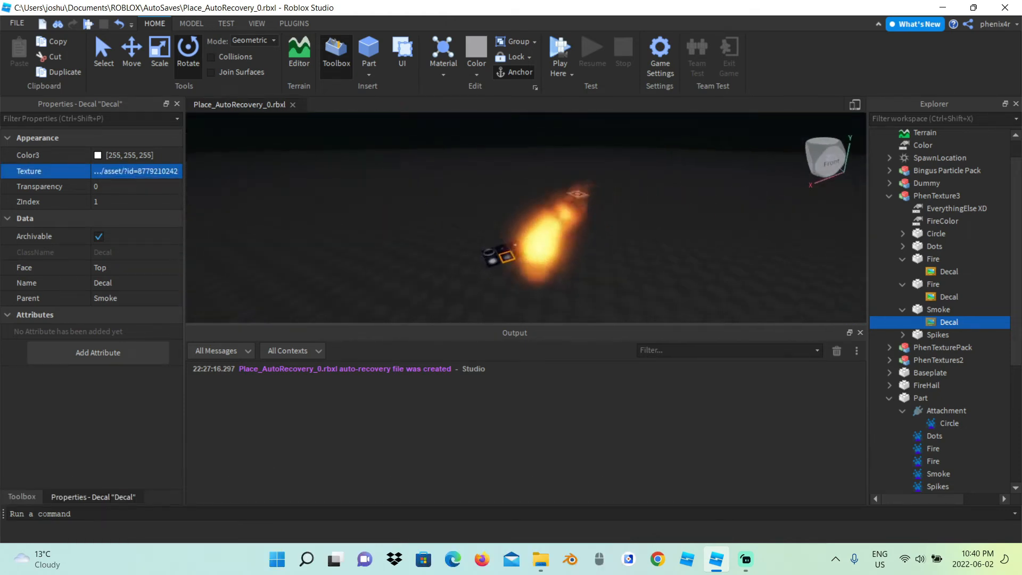
left_click(922, 397)
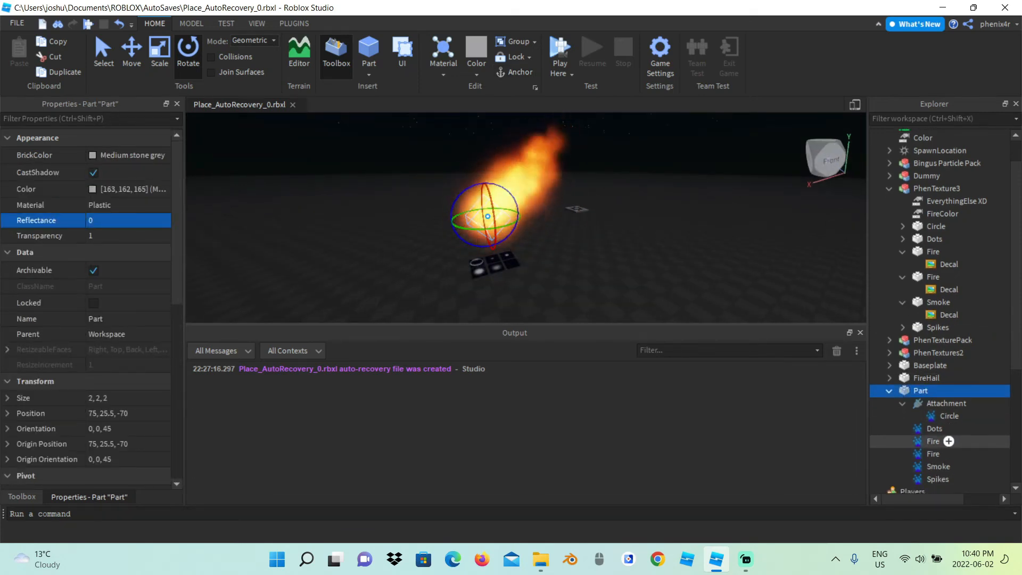
left_click(938, 467)
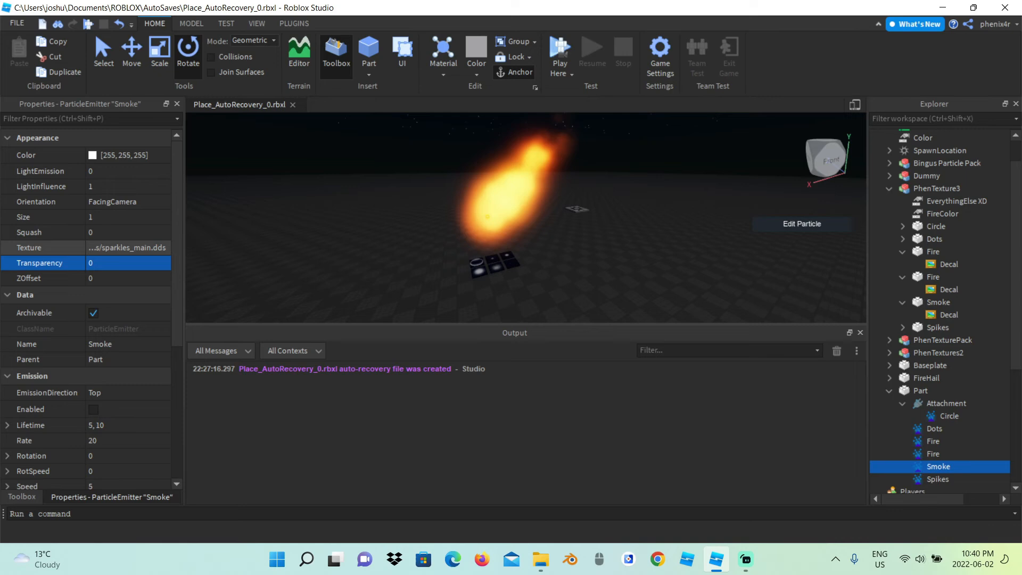
left_click(93, 409)
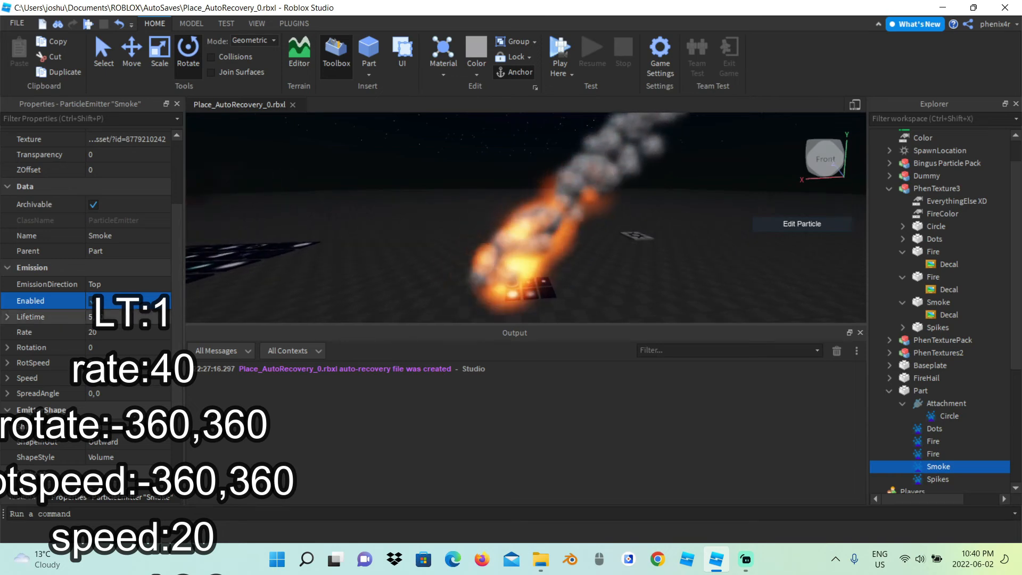
Step: Enable Smoke with Lifetime 1, Rate 40, Rotation and RotSpeed -360 to 360, Speed 20
left_click(30, 318)
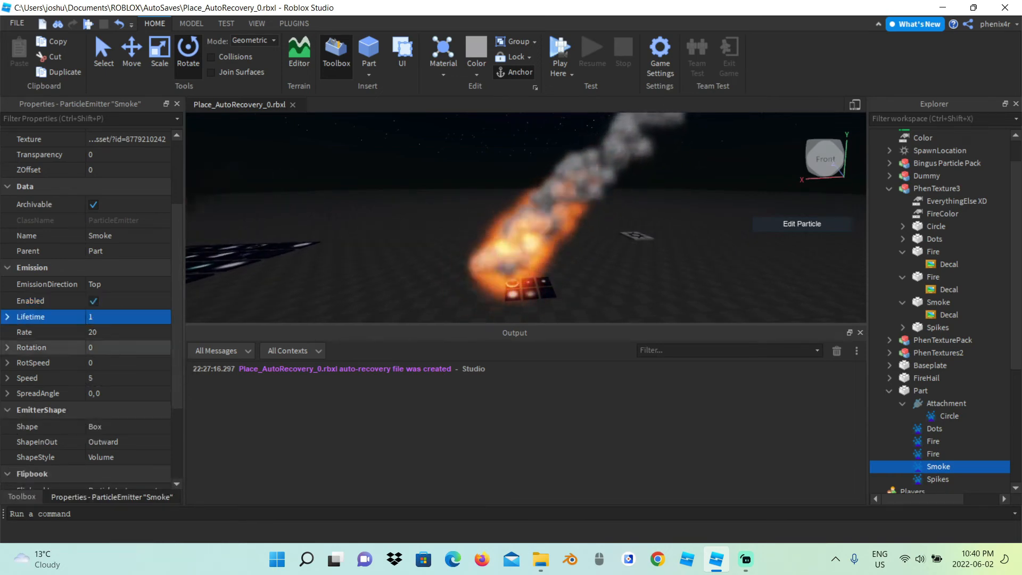
left_click(107, 333)
type("-360")
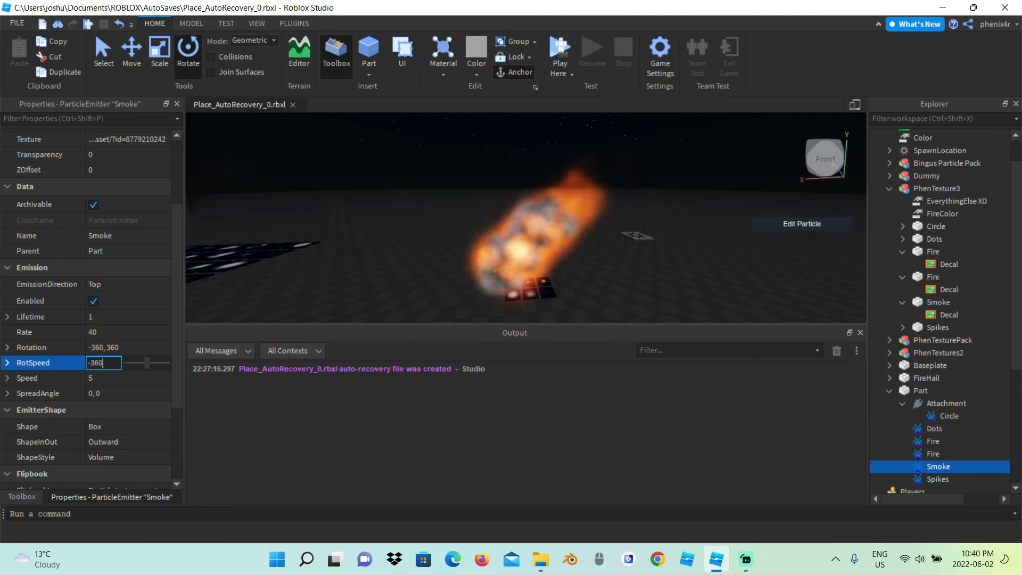
key("Return")
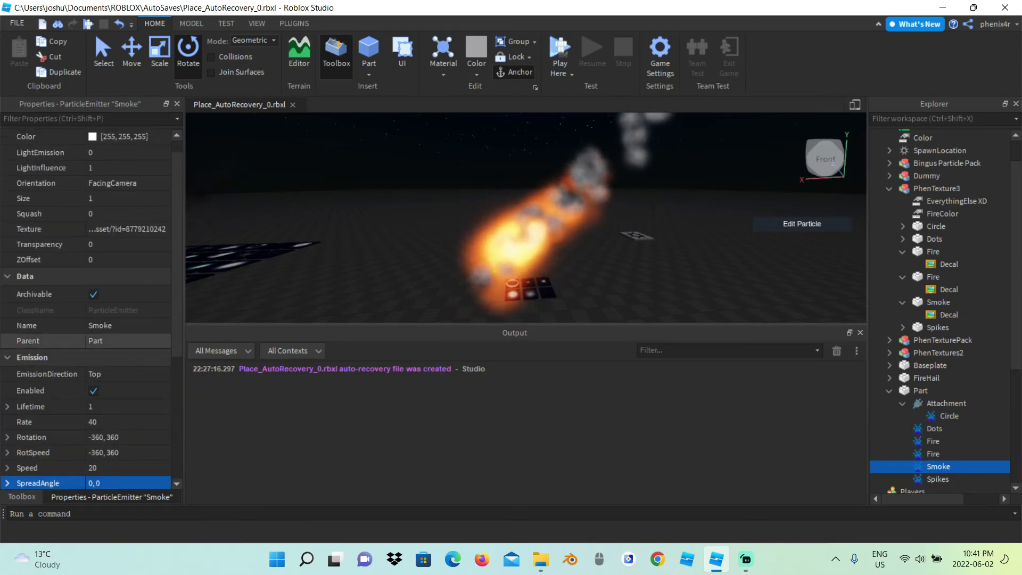
Step: Set Smoke's LightInfluence to 0 and a growing Size sequence for a billowing plume
left_click(107, 186)
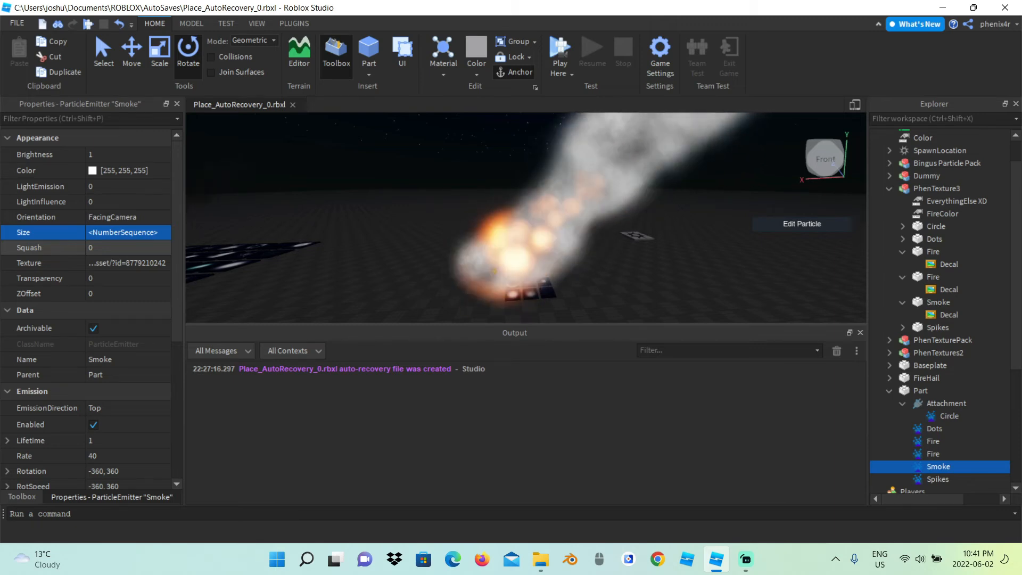
Step: Shape Smoke's Transparency sequence to fade out and set its ZOffset to -0.1
left_click(39, 278)
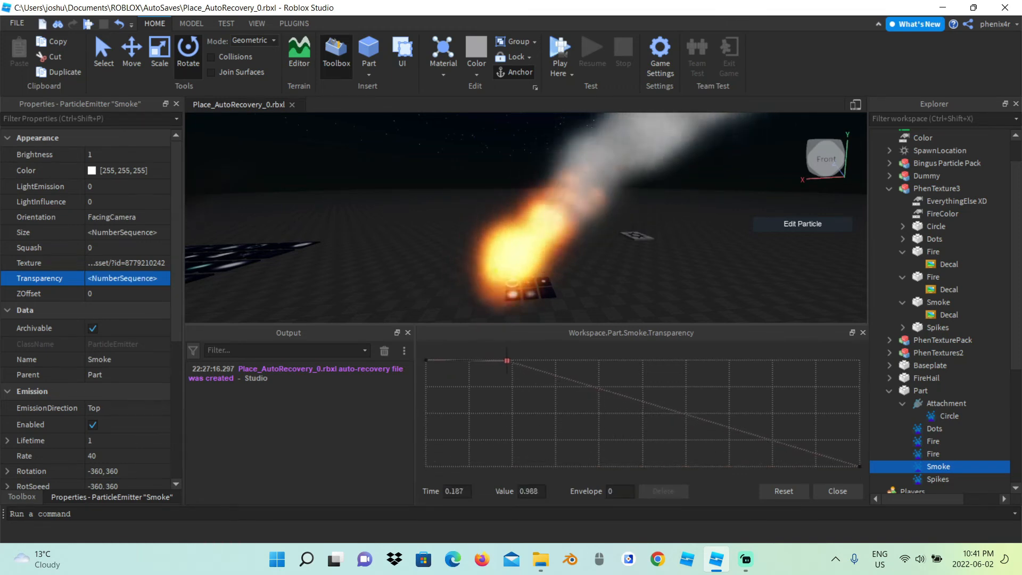
left_click(508, 361)
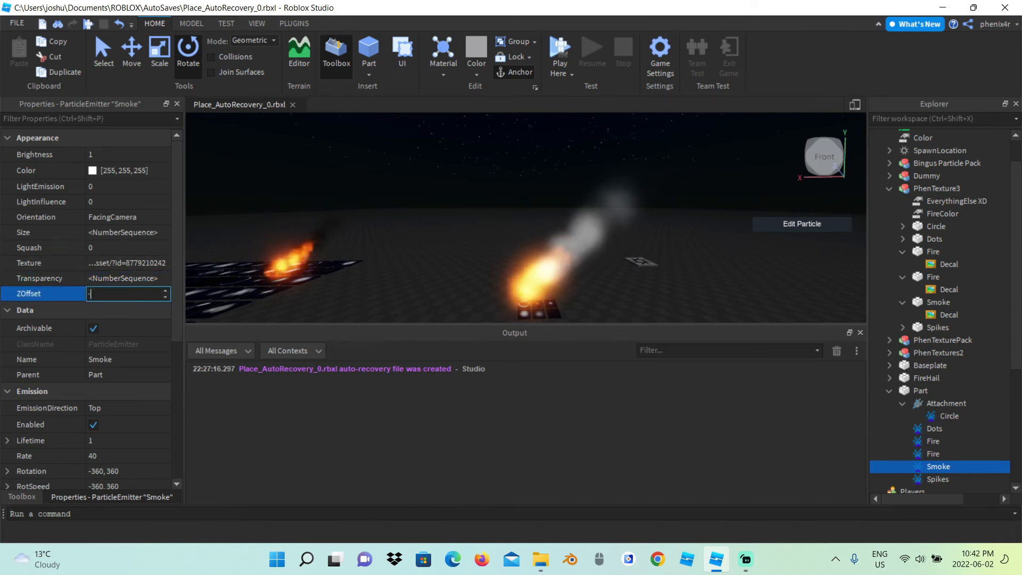
type("-0.1")
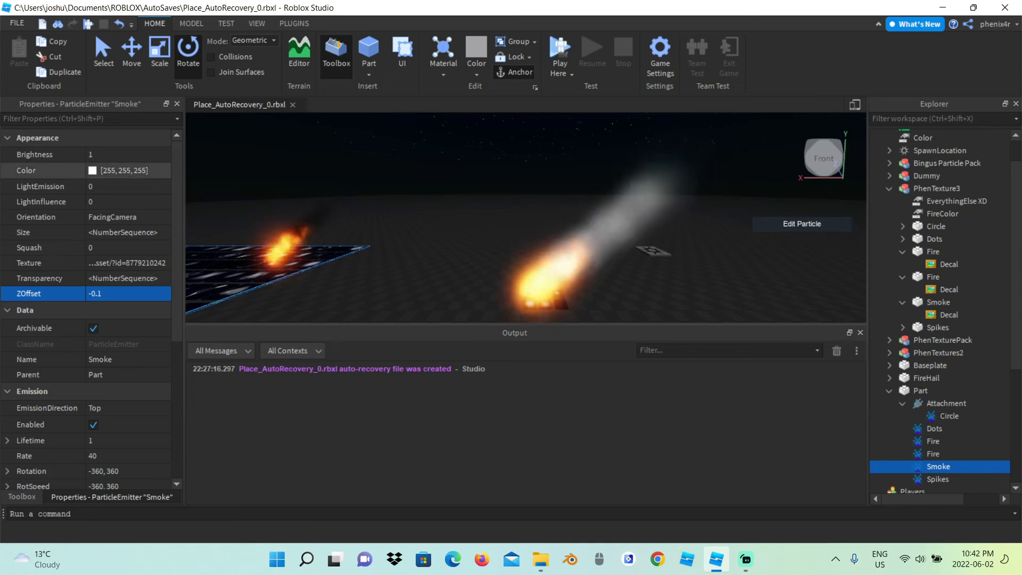
Step: Set the start keypoint of Smoke's Color sequence to a dark grey
left_click(128, 170)
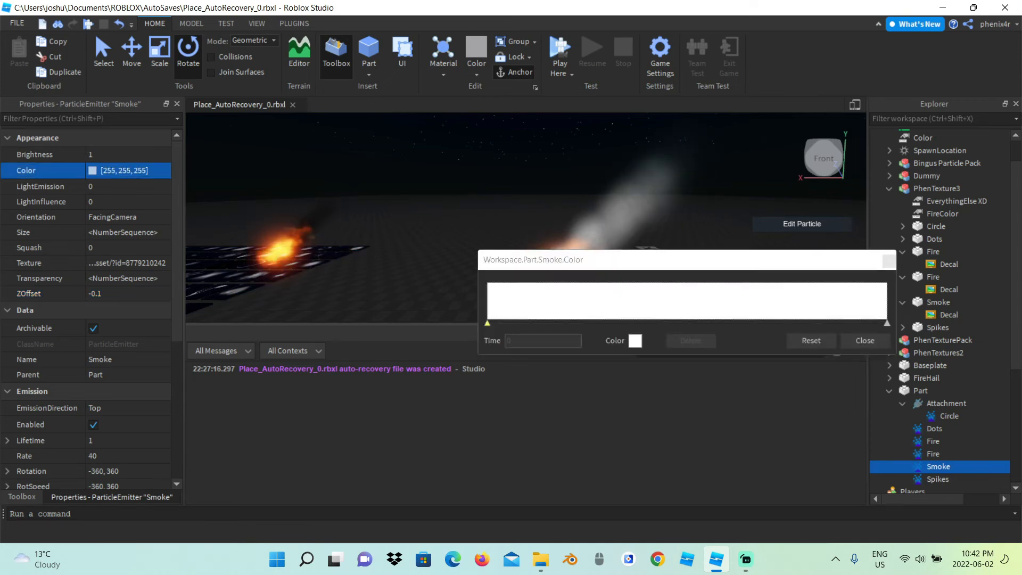
left_click(633, 341)
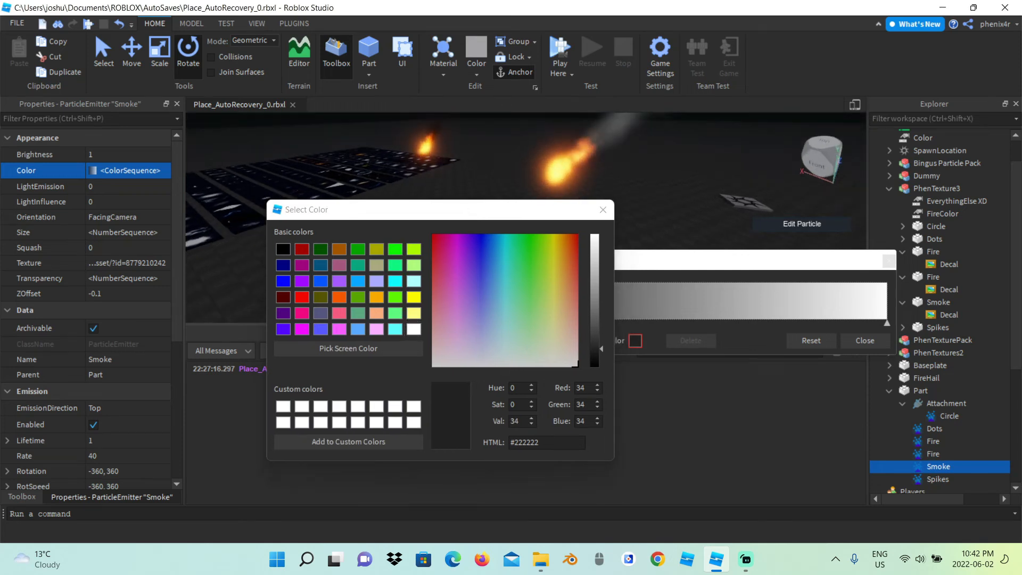
left_click(414, 329)
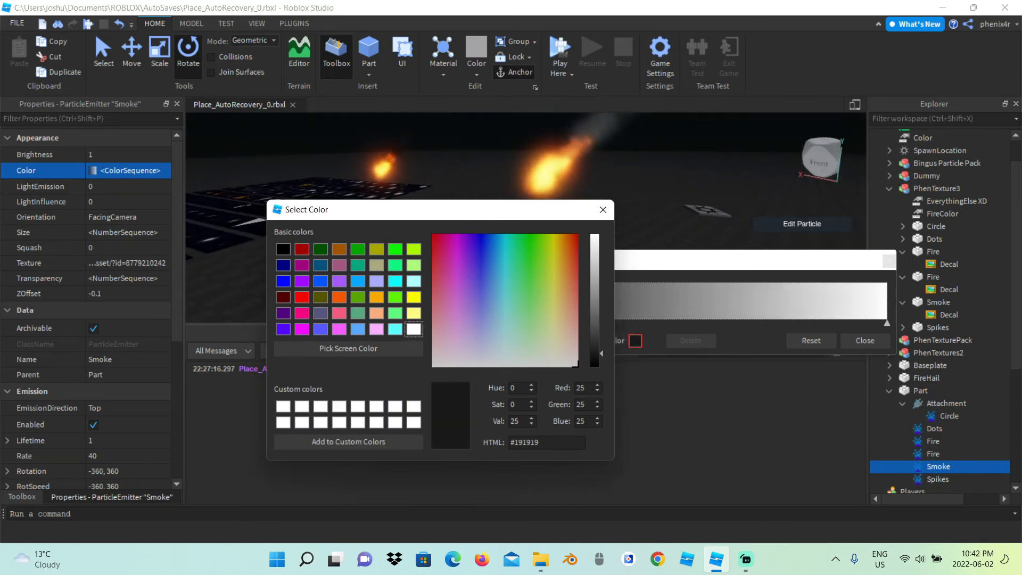
left_click(601, 209)
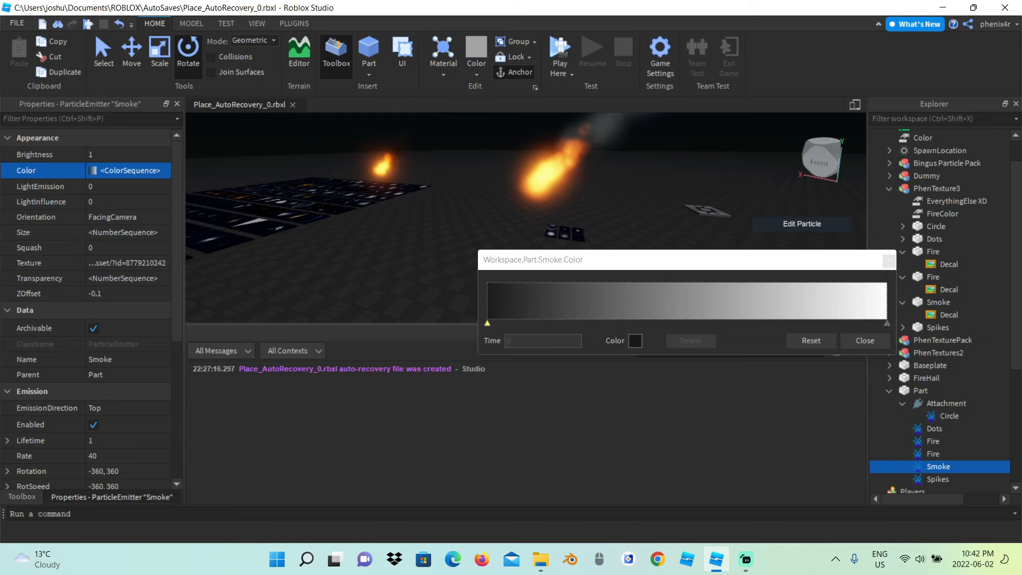
Step: Set the end keypoint to dark grey too and confirm the grey smoke gradient
left_click(635, 341)
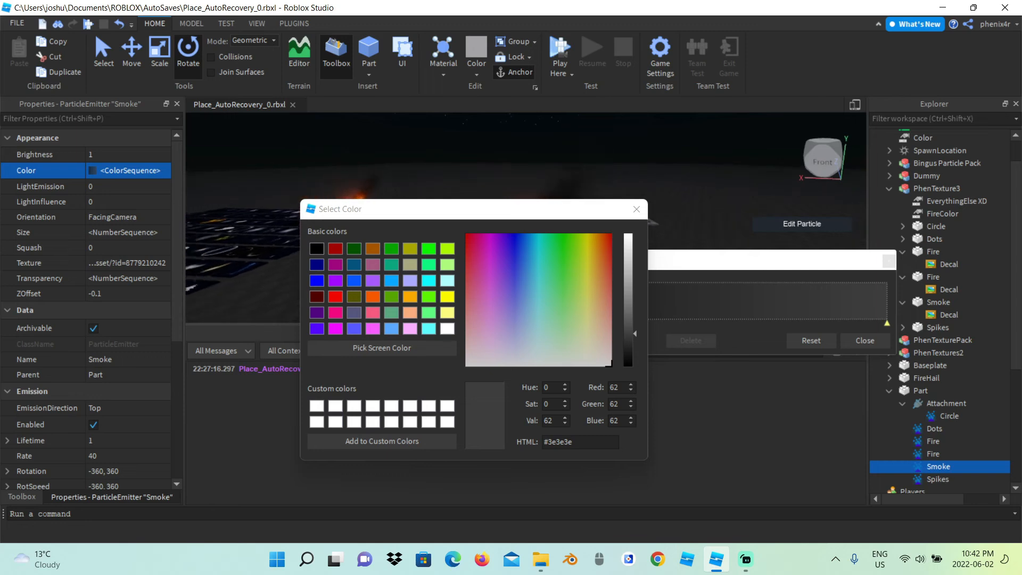
left_click(447, 329)
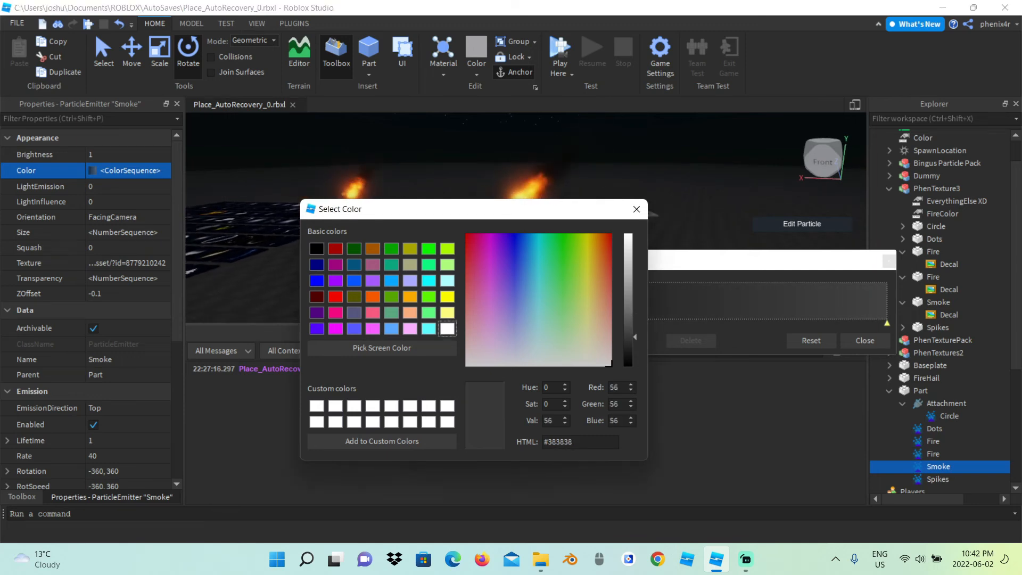
left_click(634, 209)
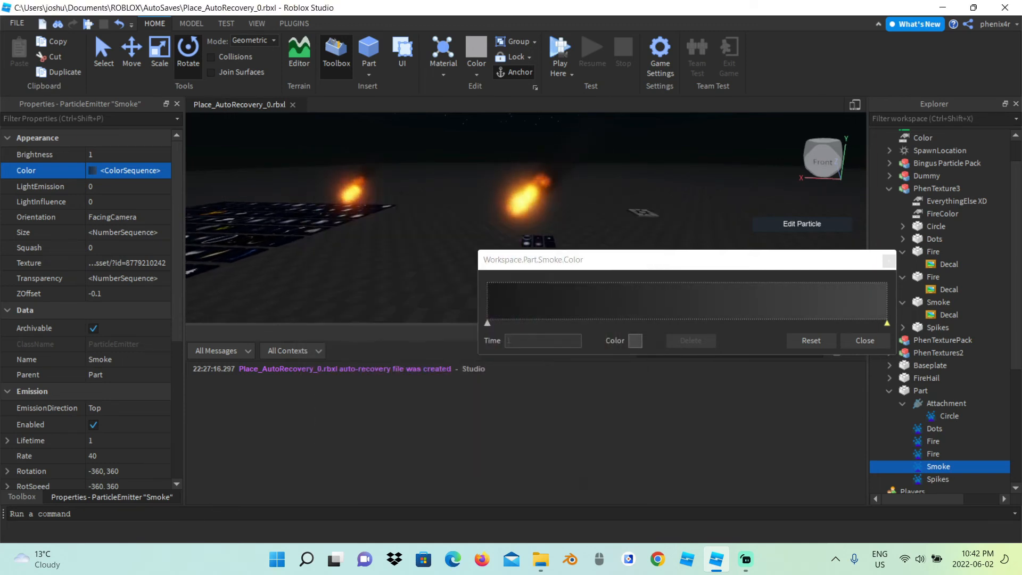
left_click(638, 341)
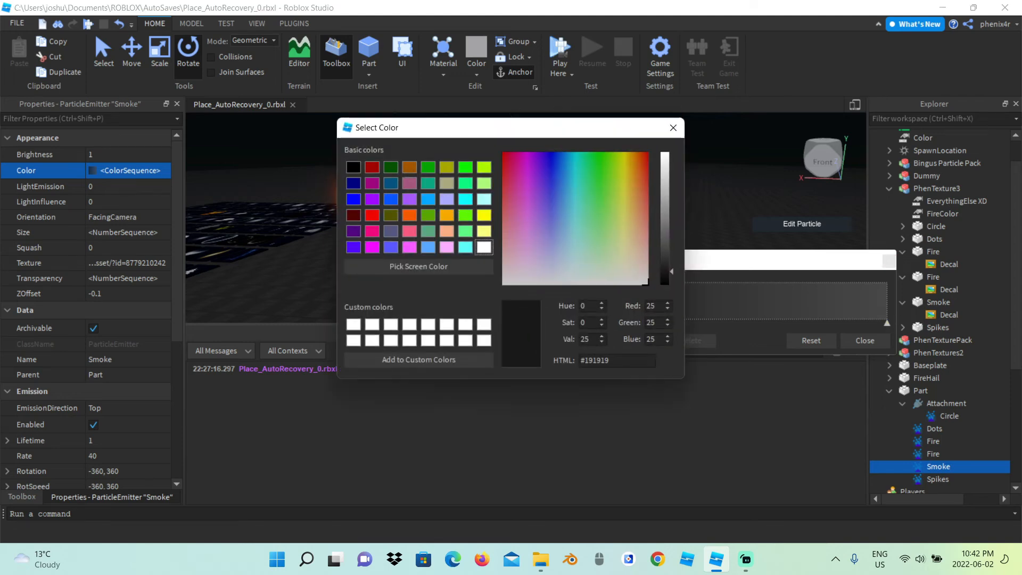
left_click(864, 340)
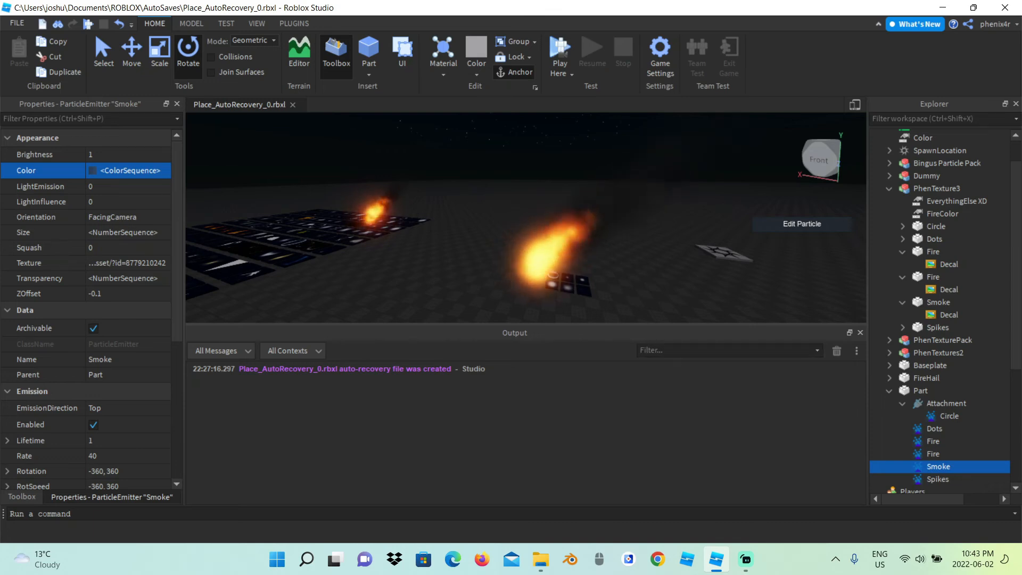
left_click(950, 417)
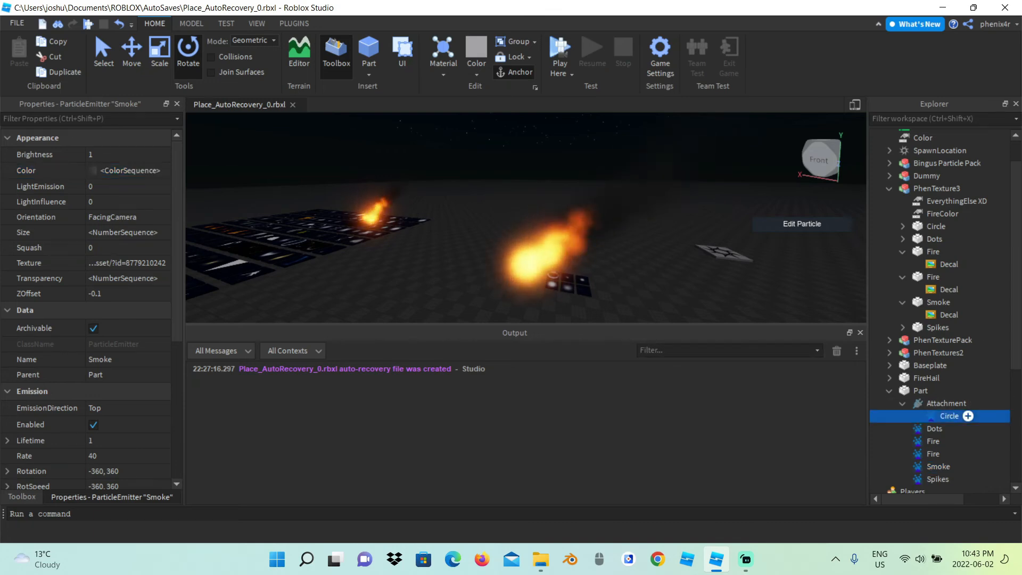
Step: Give the Circle emitter the Circle decal texture, enable it with lifetime 0.6, rate 3.5, rotation -360,360, rotspeed 200, speed 20
left_click(949, 416)
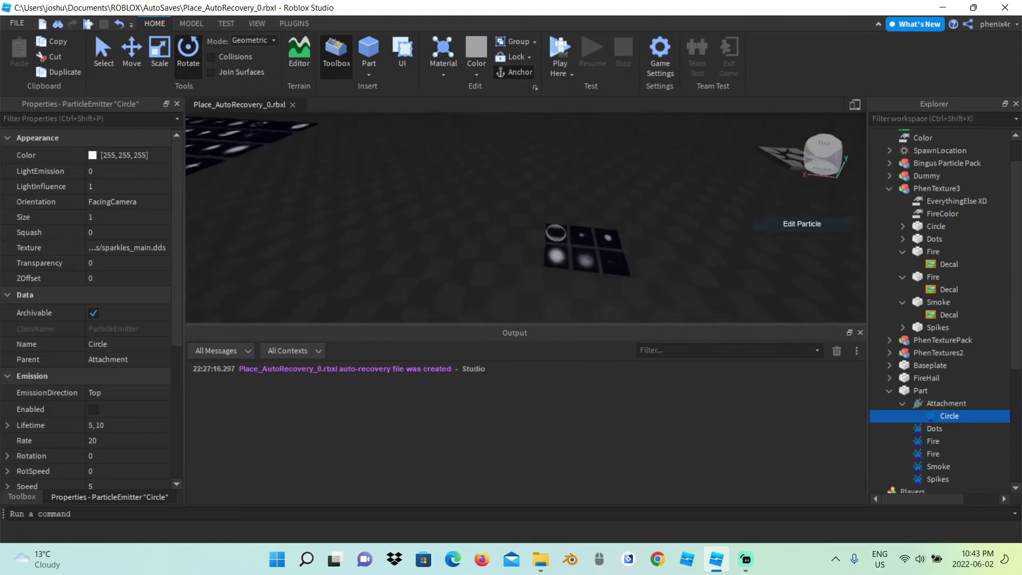
left_click(949, 238)
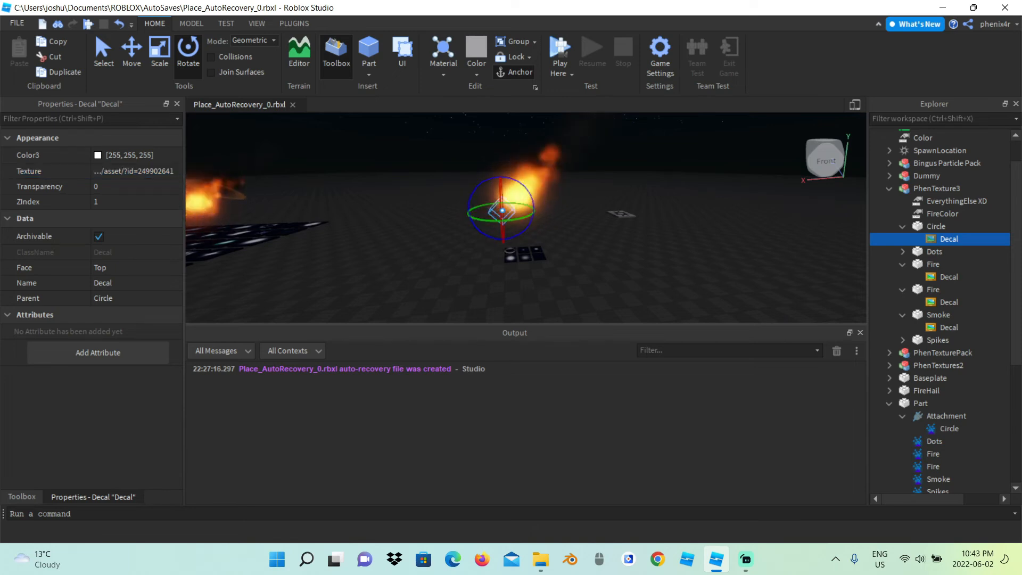
left_click(946, 379)
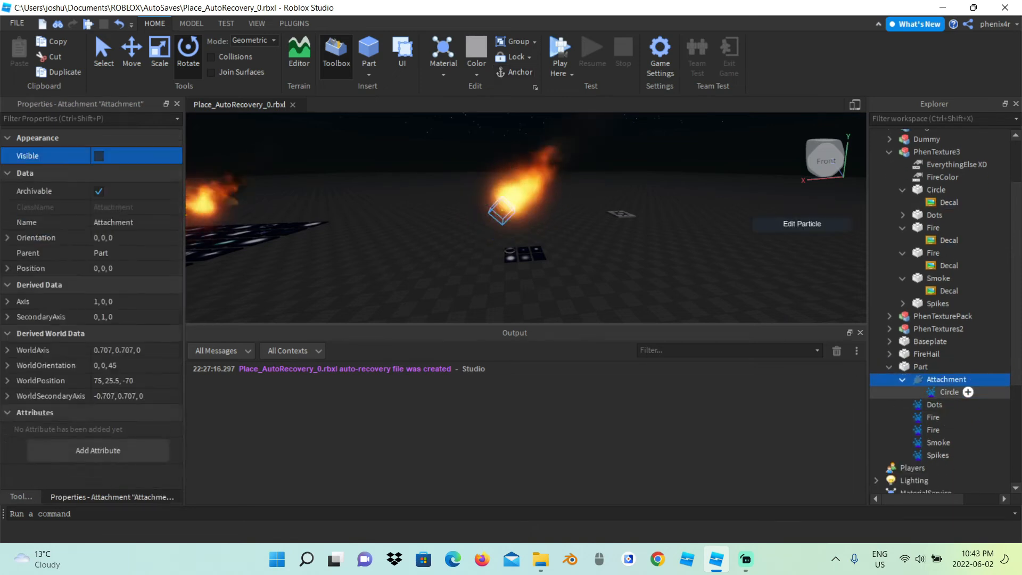
left_click(950, 392)
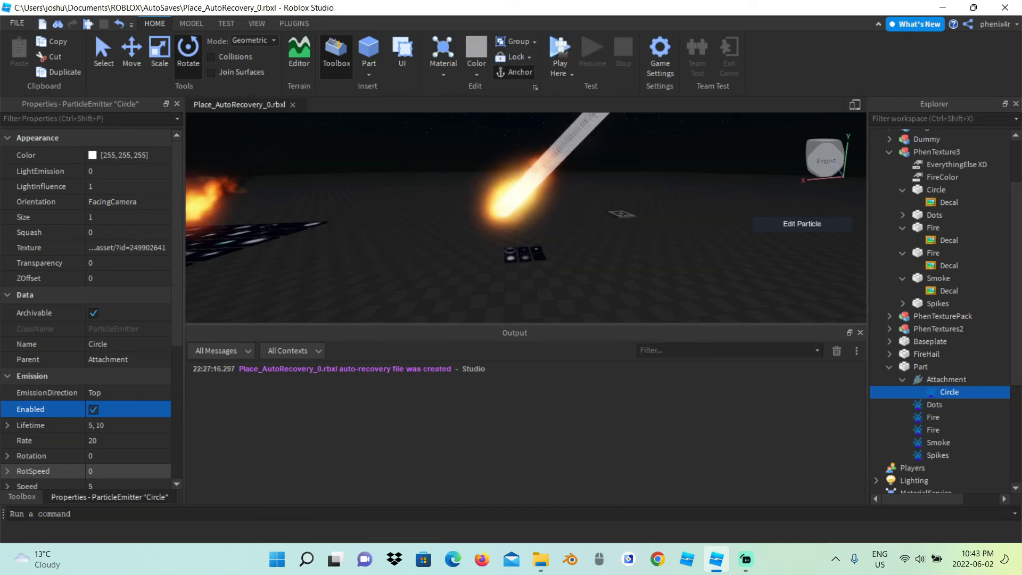
scroll("down", 3)
type("20")
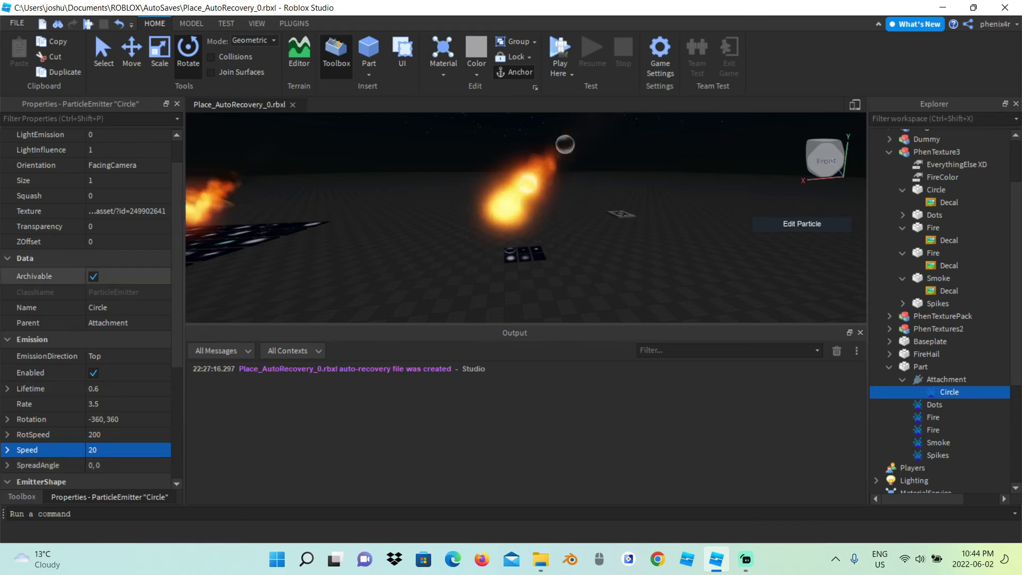
Step: Set the ring's light emission to 1 and orientation to VelocityPerpendicular
left_click(107, 187)
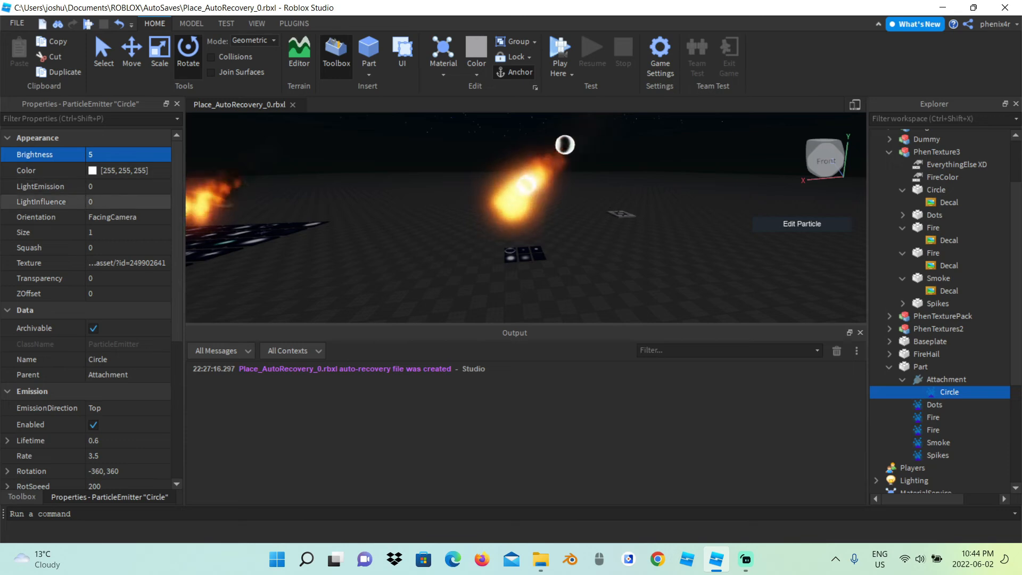
left_click(165, 216)
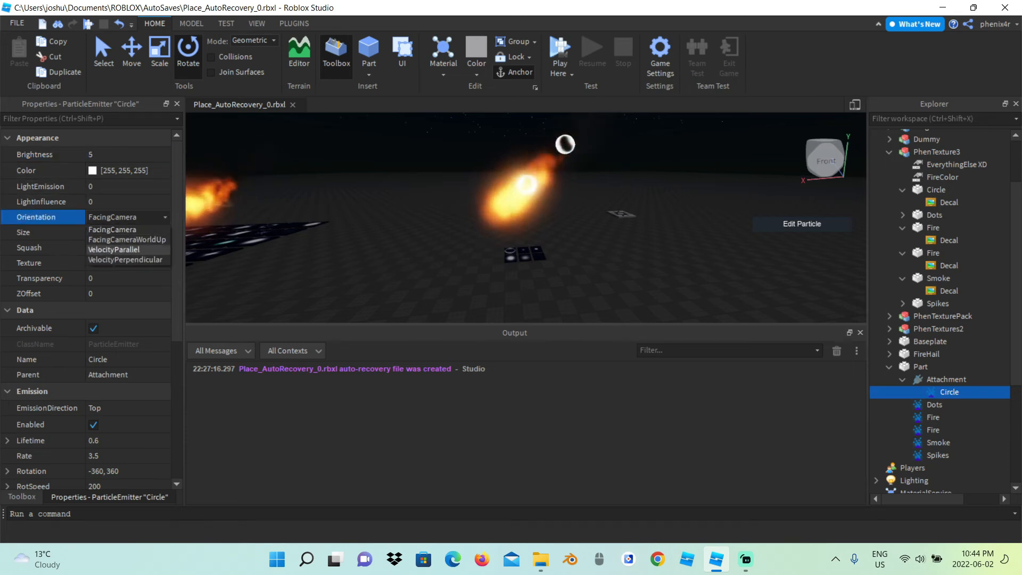
left_click(126, 259)
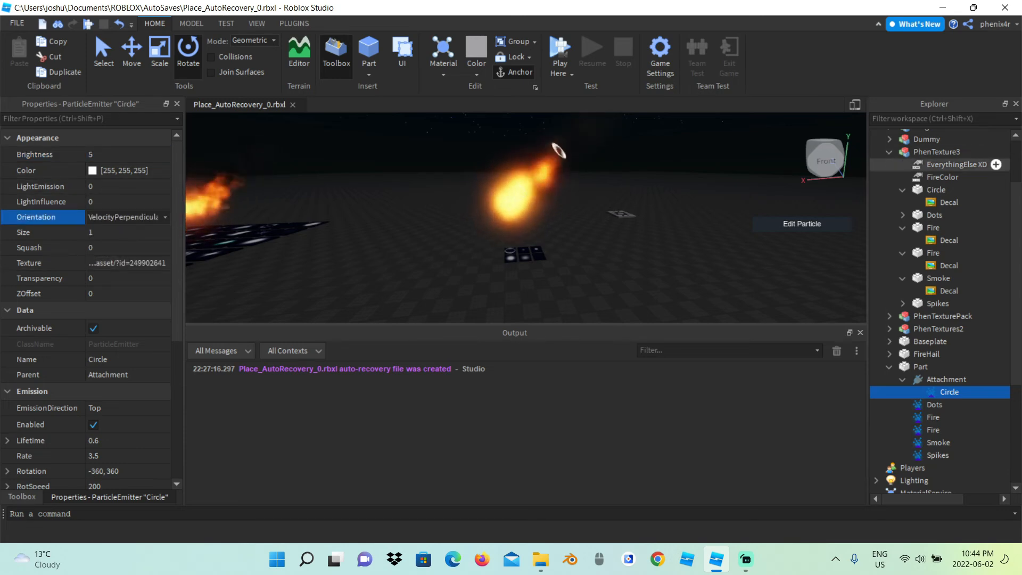
Step: Colour the ring 255, 108, 10 and give it Size and Transparency sequences over its lifetime
left_click(957, 164)
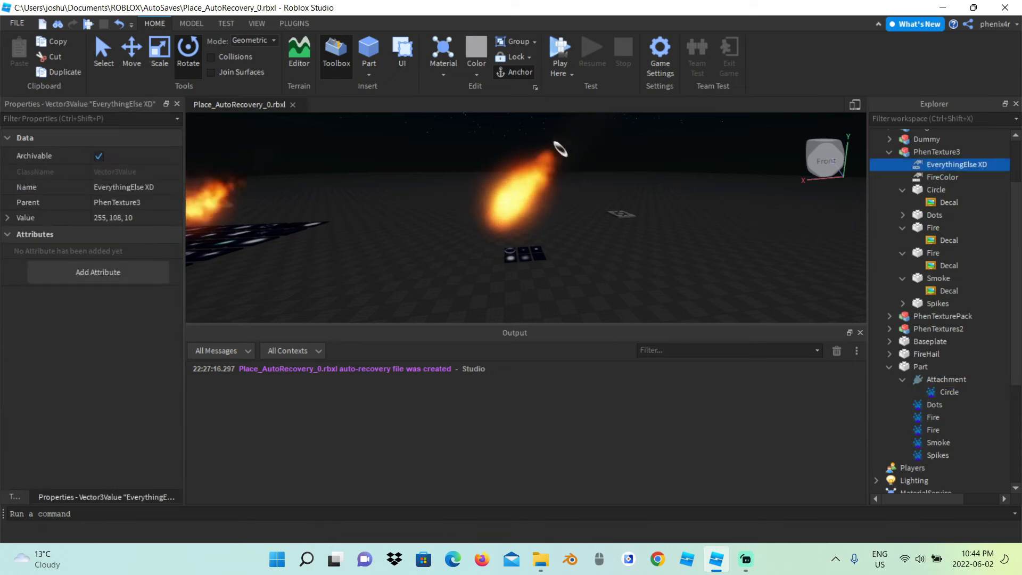
double_click(112, 218)
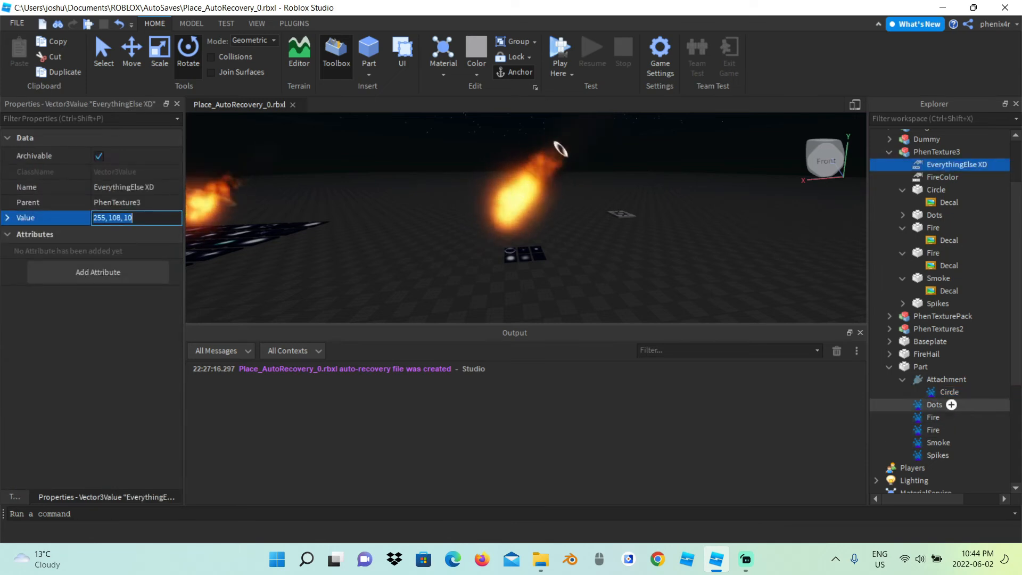
left_click(950, 392)
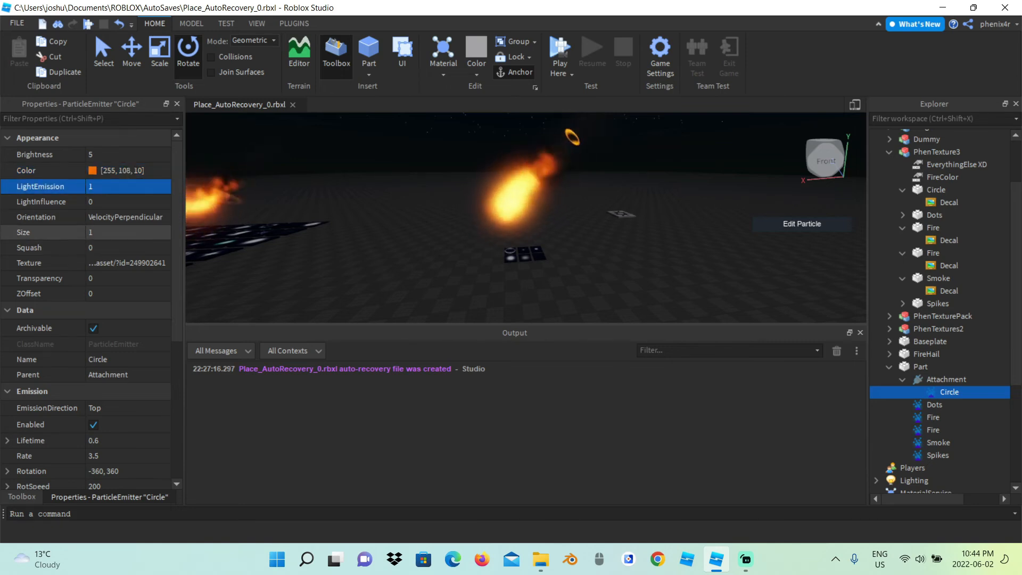
left_click(24, 232)
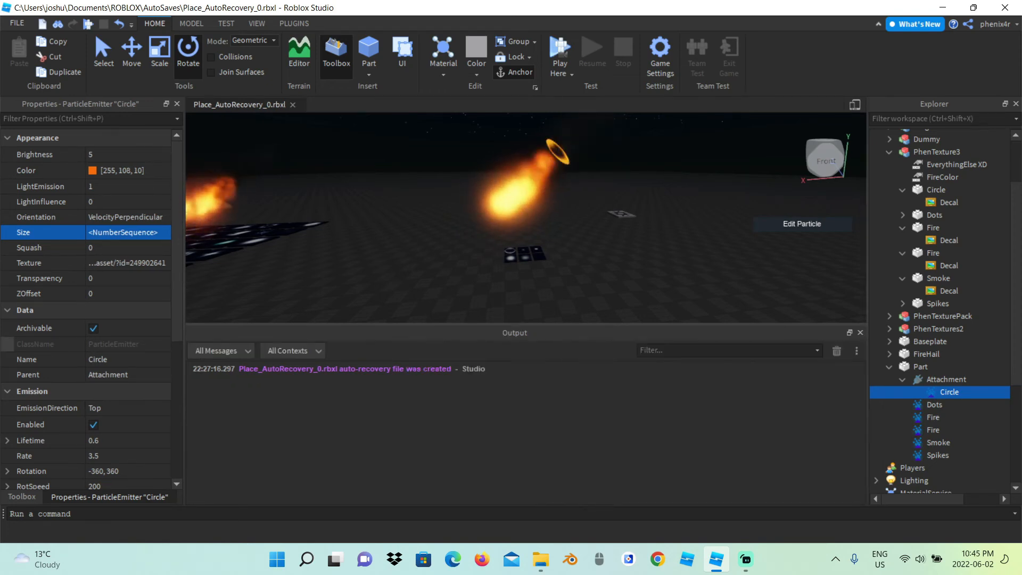
mouse_move(110, 344)
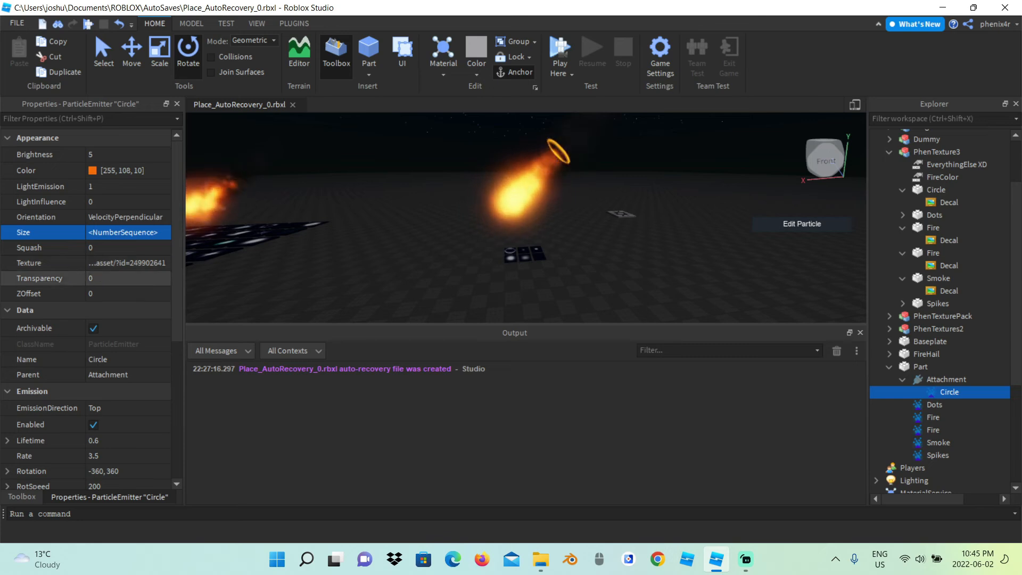
left_click(40, 277)
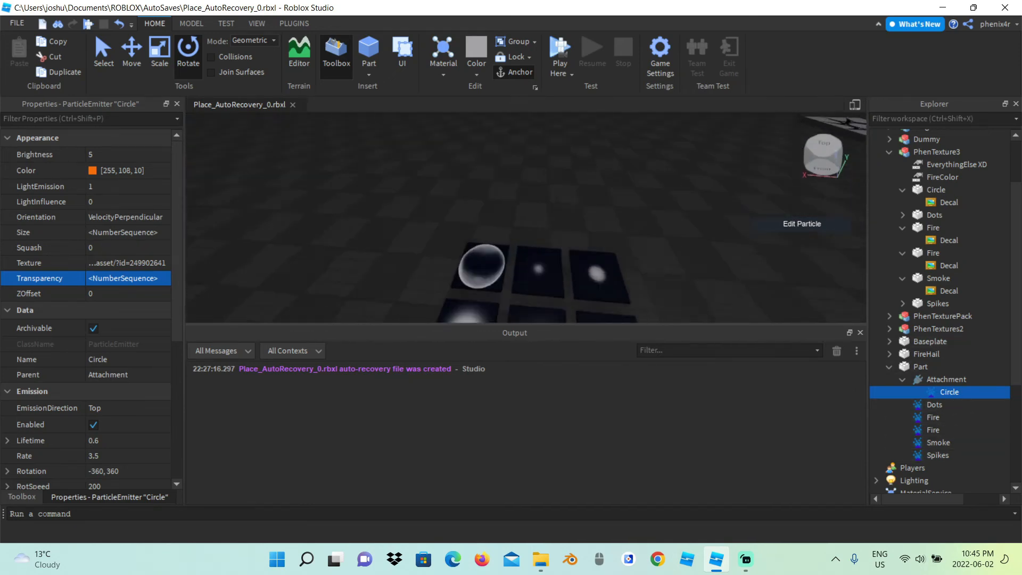
Step: Assign the Dots decal's texture id to the Dots emitter
left_click(939, 151)
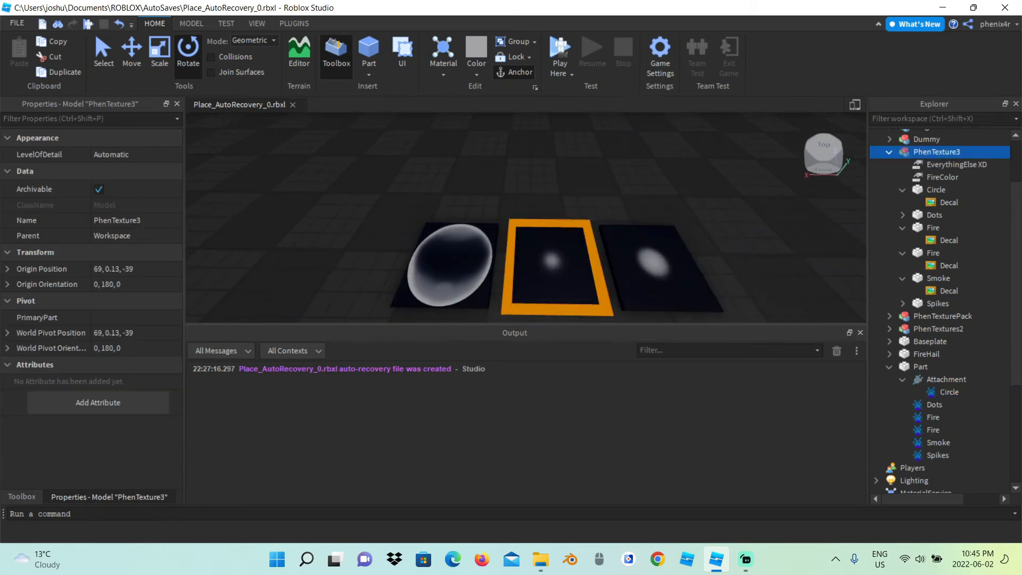
left_click(949, 228)
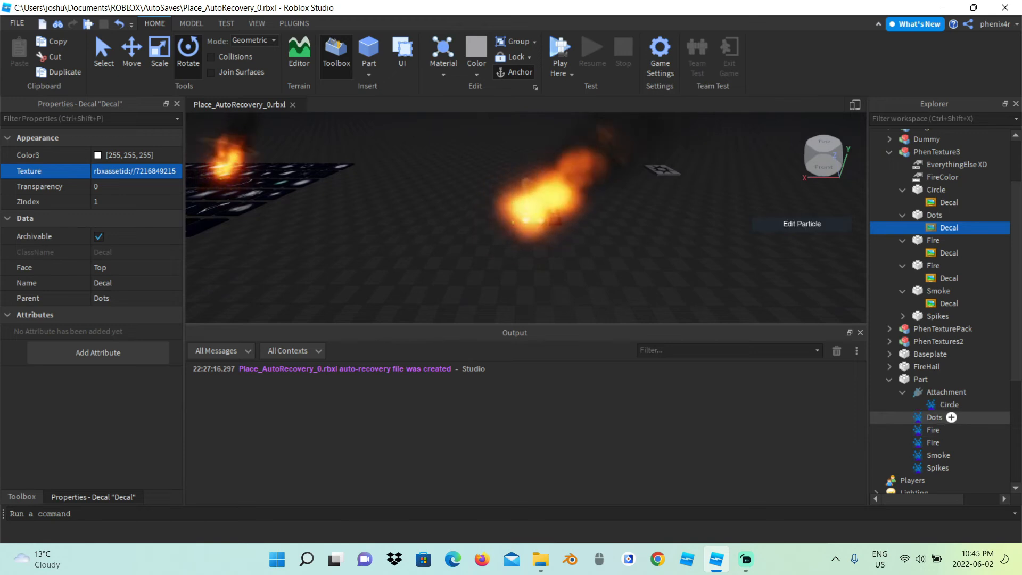
left_click(934, 417)
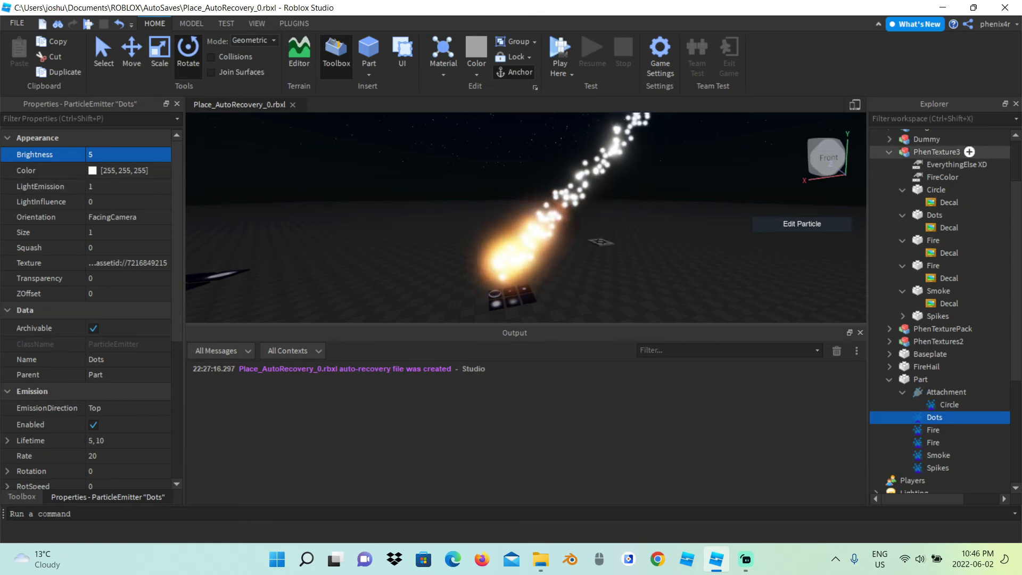
Step: Colour the dots 255, 108, 10 with VelocityParallel orientation, size 0.2 and a transparency sequence
left_click(958, 164)
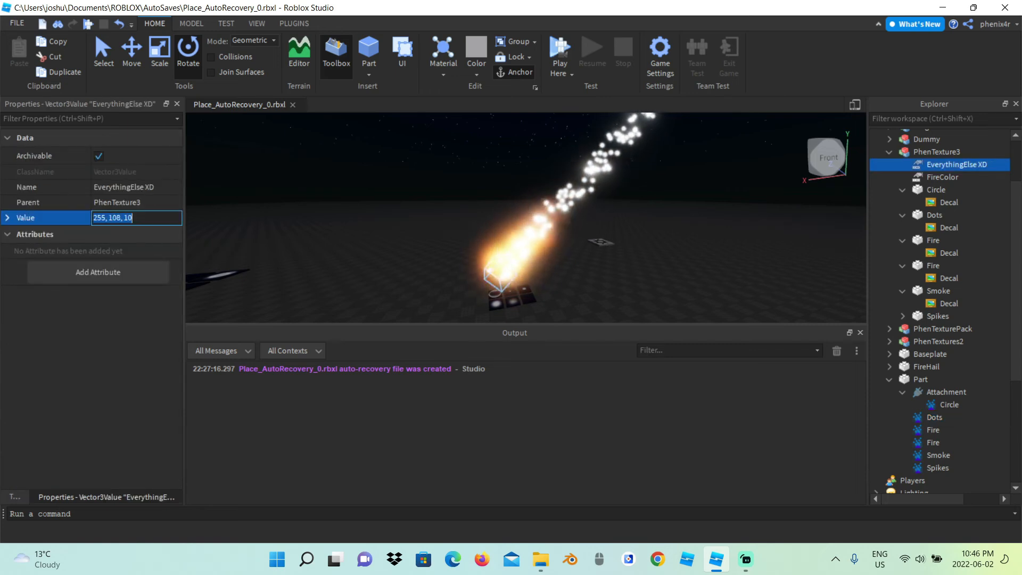
left_click(934, 418)
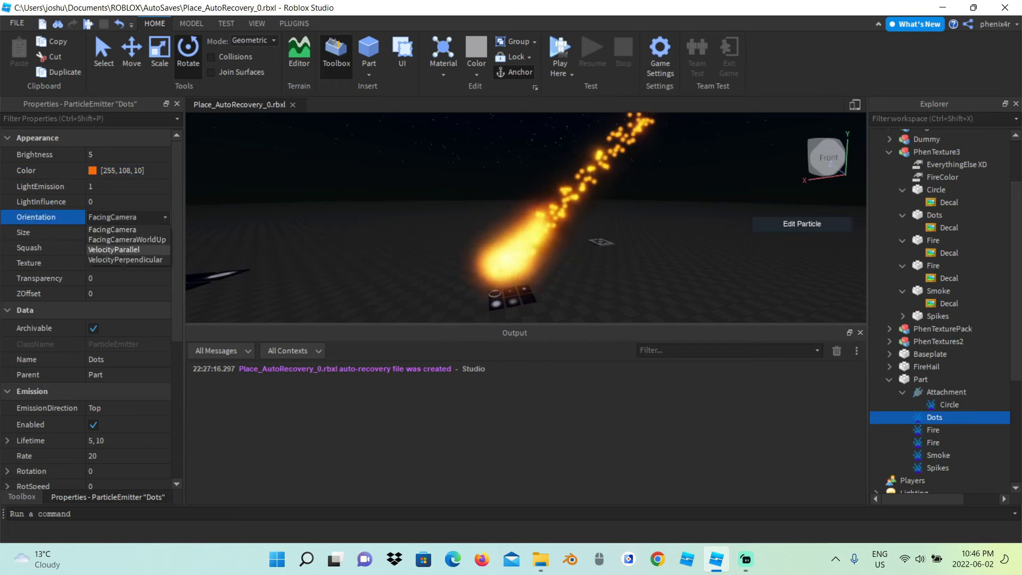
left_click(113, 249)
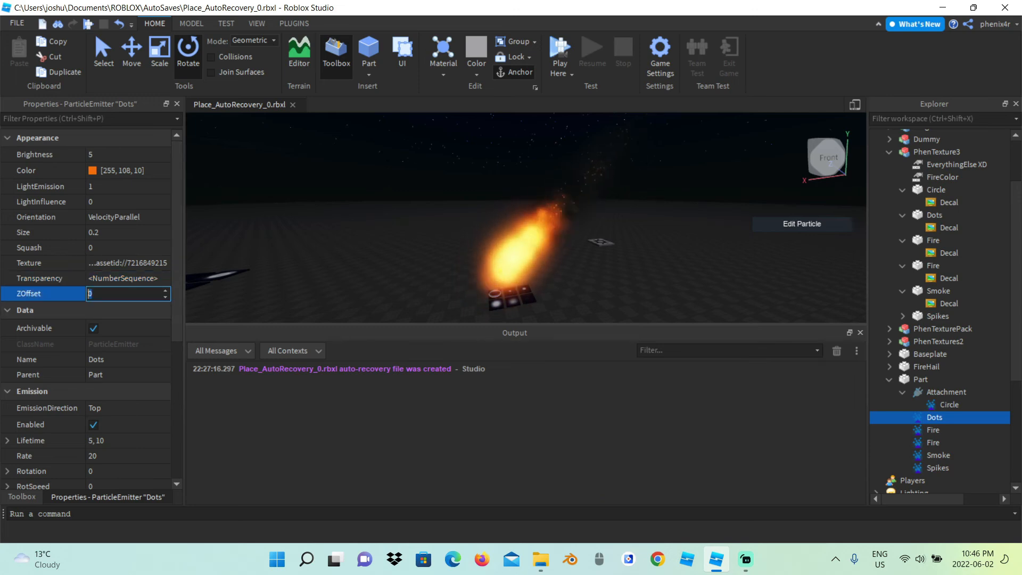
Step: Set Dots ZOffset 1, lifetime 1, rate 40, rotation -360, 360, rotspeed 100, speed 10, spread -20, 2
type("1")
left_click(127, 456)
type("40")
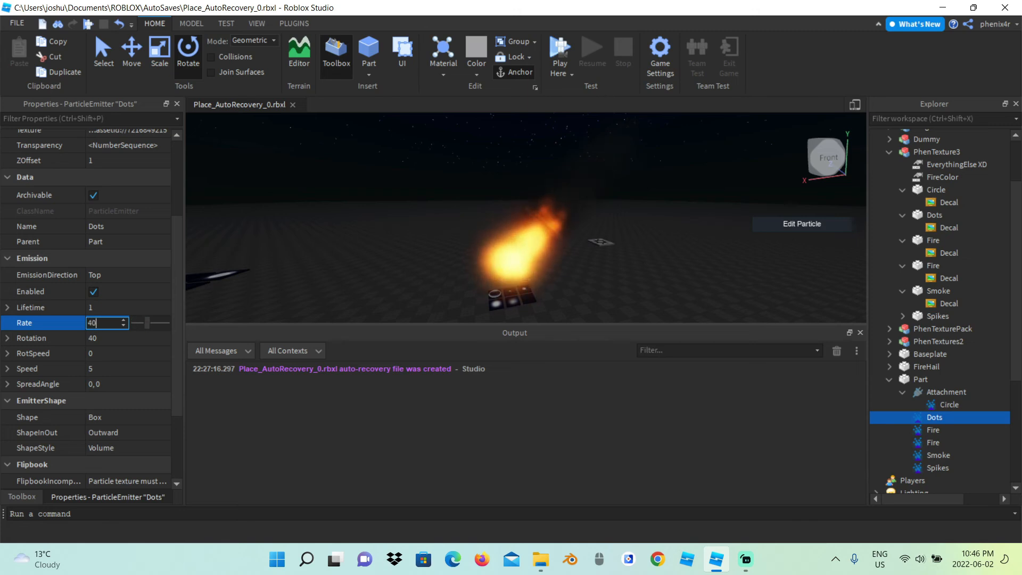
left_click(104, 337)
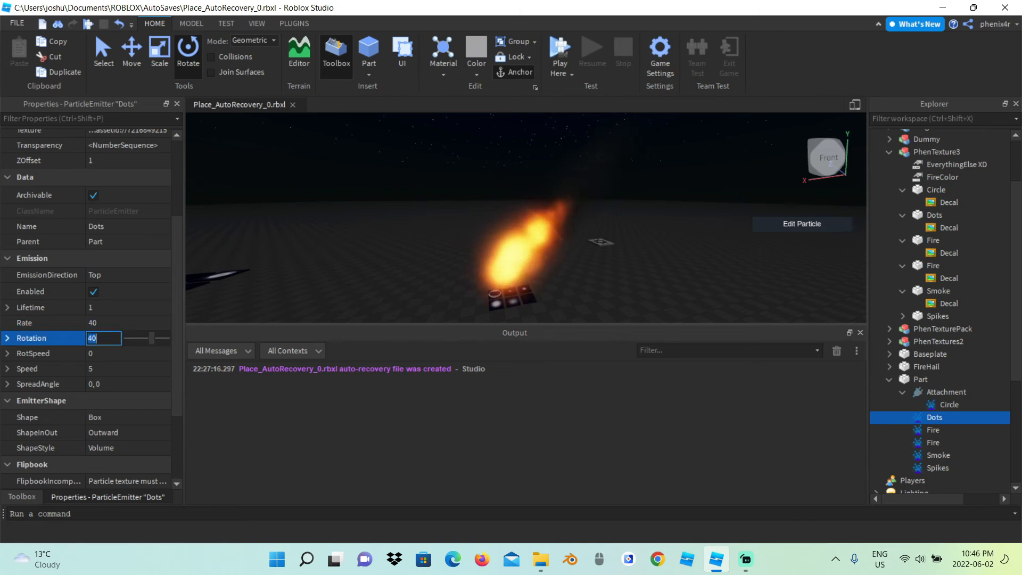
type("-360, 360")
left_click(103, 354)
type("100")
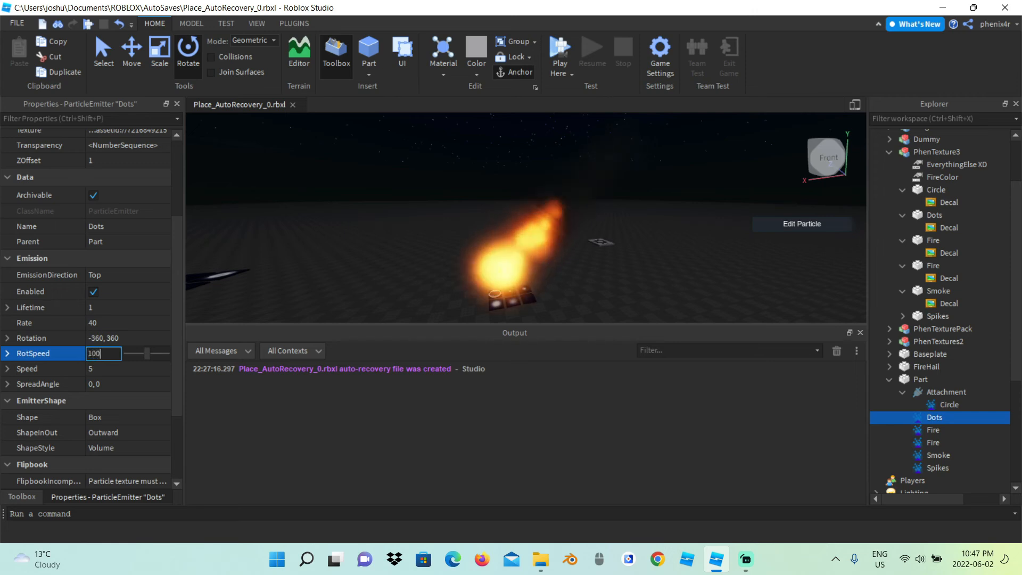
left_click(105, 368)
type("10")
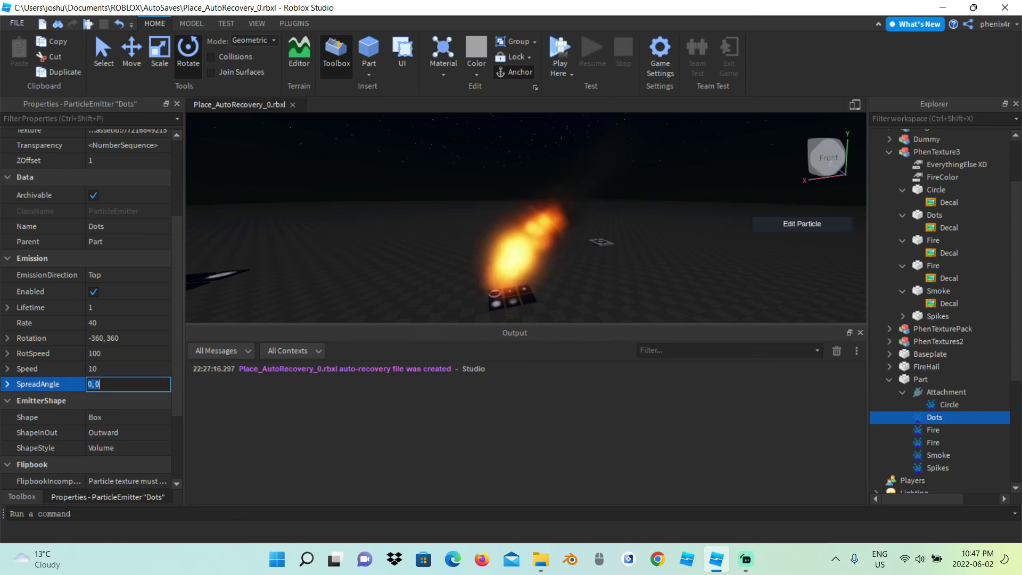
type("-20,2")
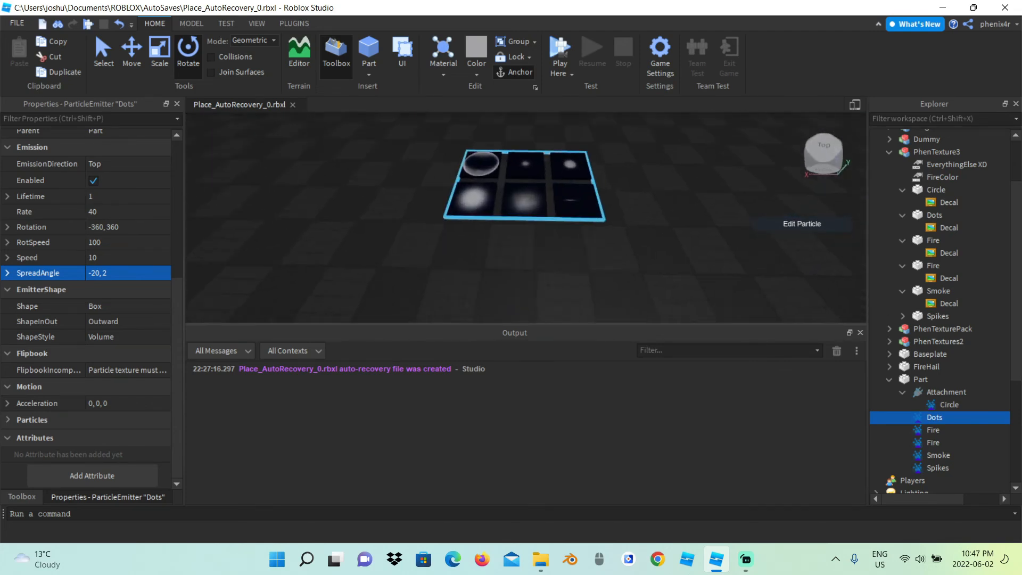
Step: Select the Spikes emitter under the part and enable it
left_click(938, 152)
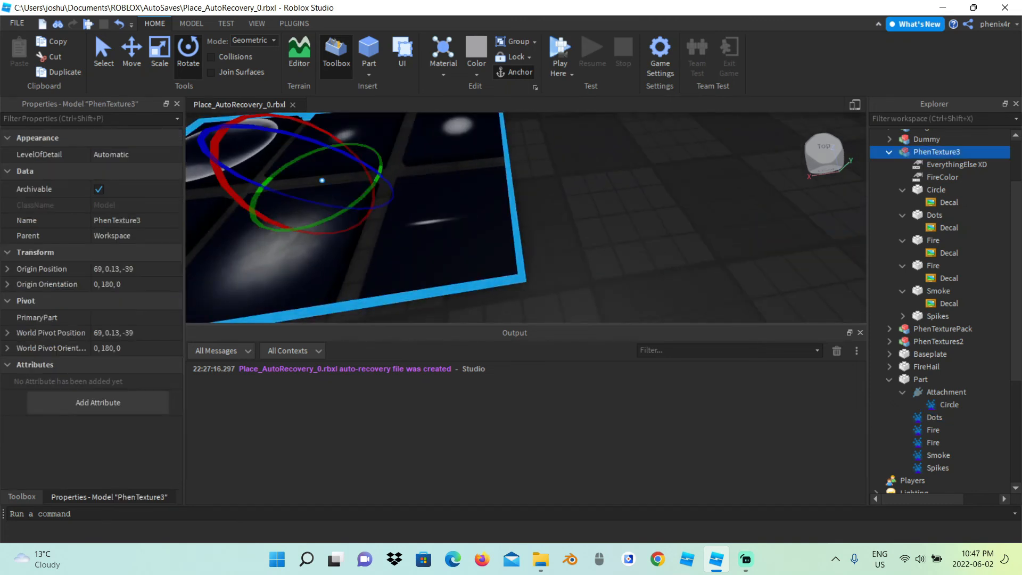
left_click(949, 329)
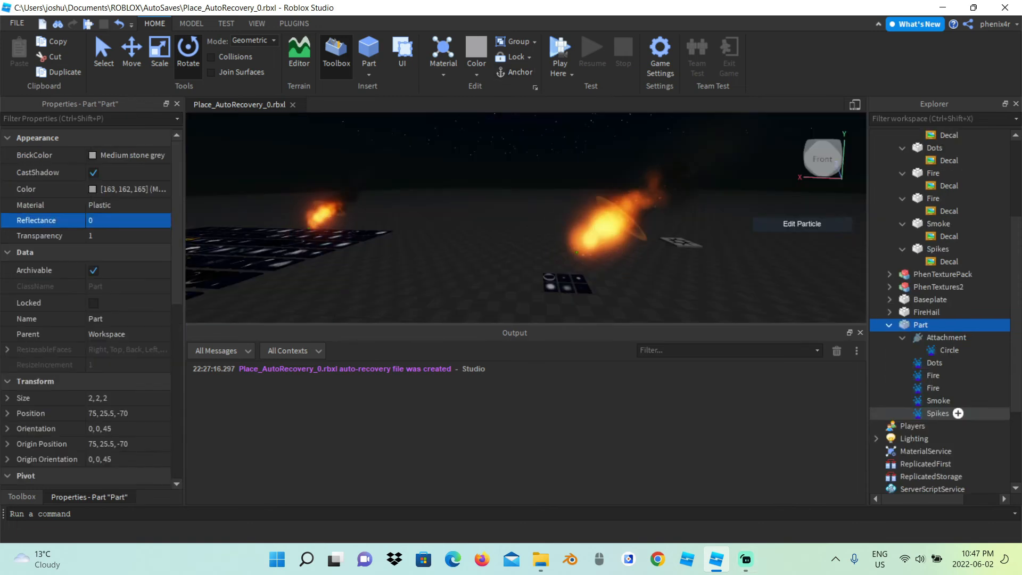
left_click(937, 414)
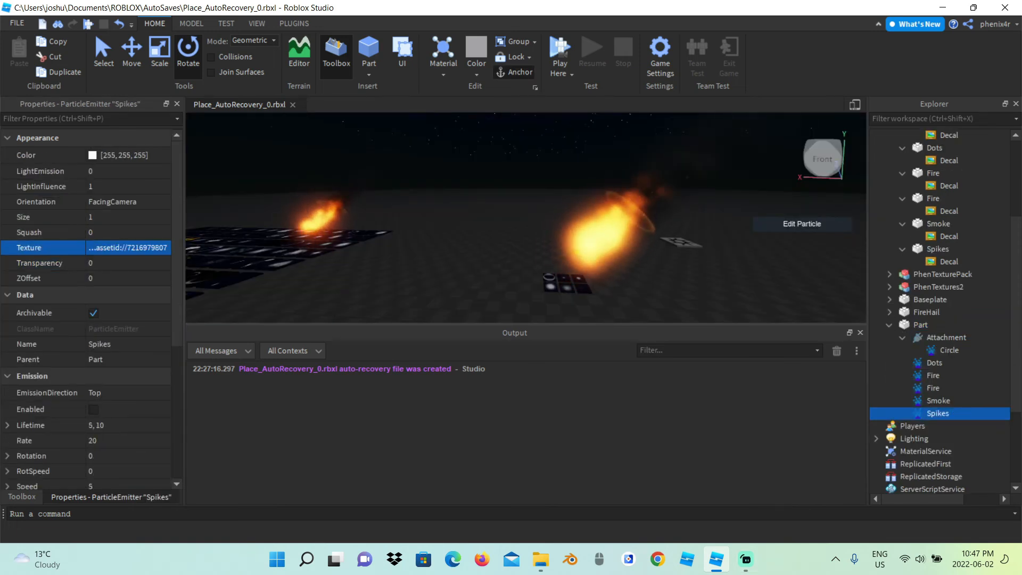
left_click(29, 409)
type("1")
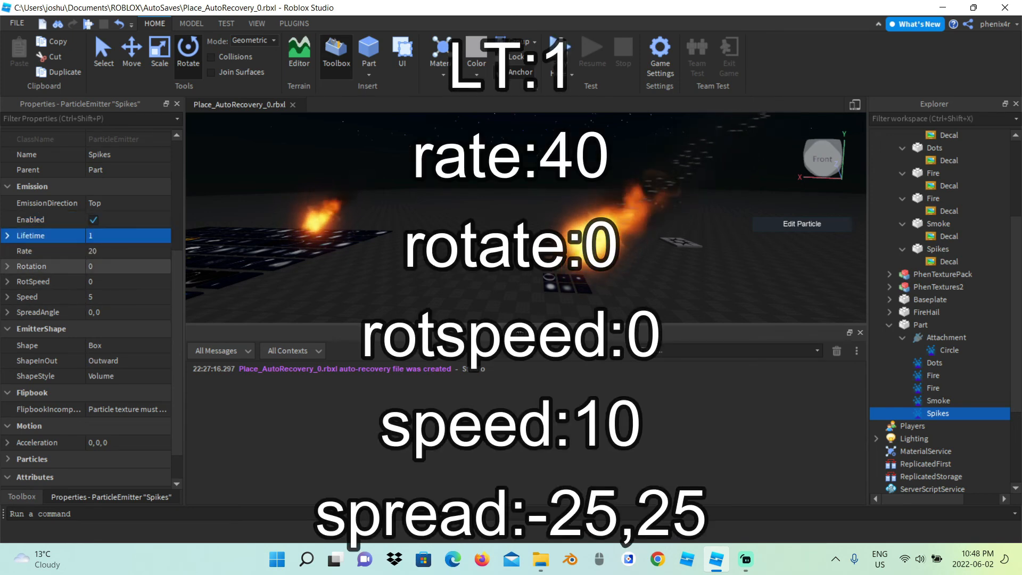
Step: Set Spikes lifetime 1, rate 40, speed 10 and spread angle -25, 25
left_click(108, 251)
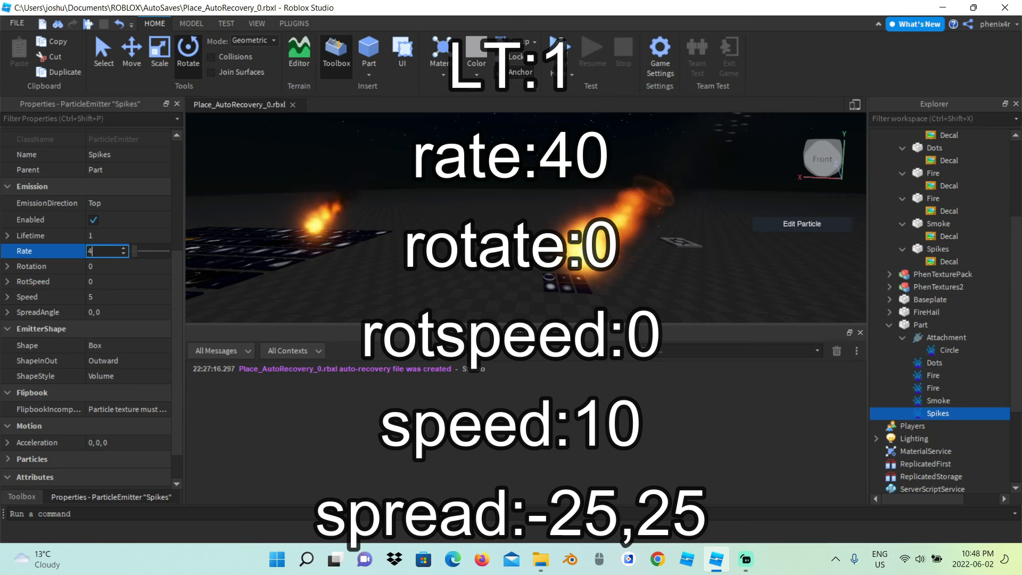
left_click(105, 297)
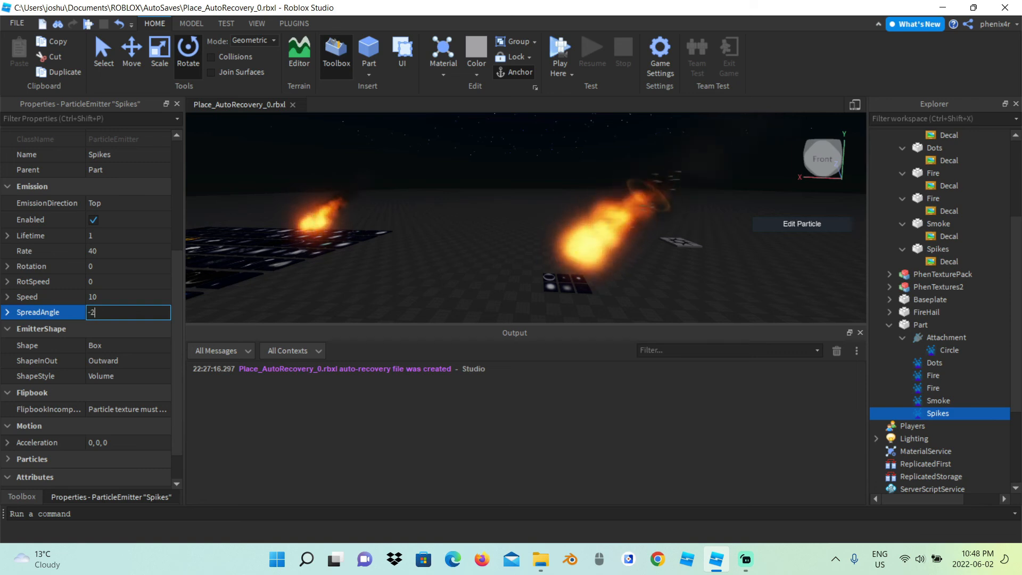
type("-25, 25")
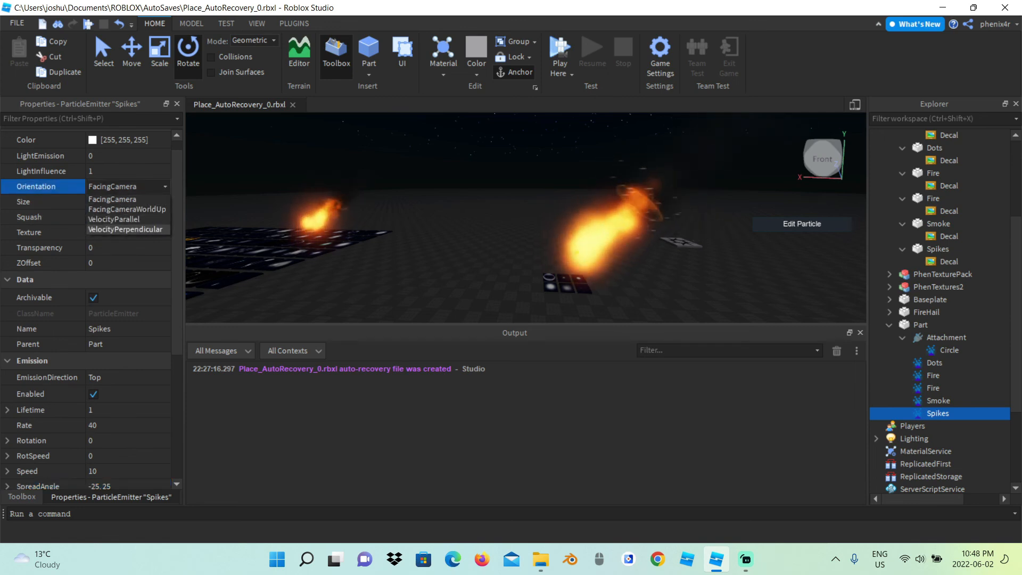
Step: Make the spikes VelocityParallel with light influence 0, brightness 5, light emission 1 and colour 255, 108, 10
left_click(114, 218)
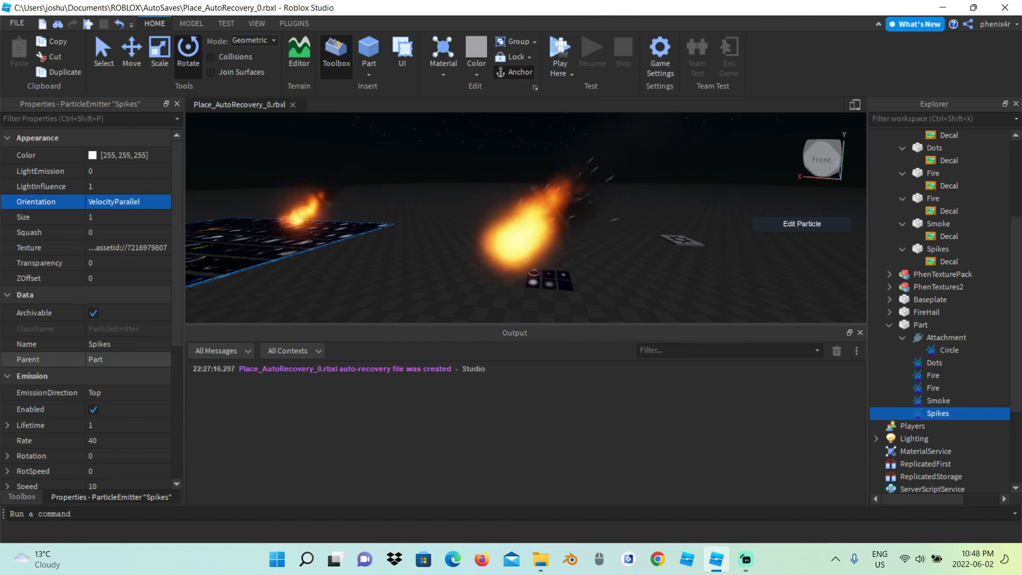
left_click(127, 201)
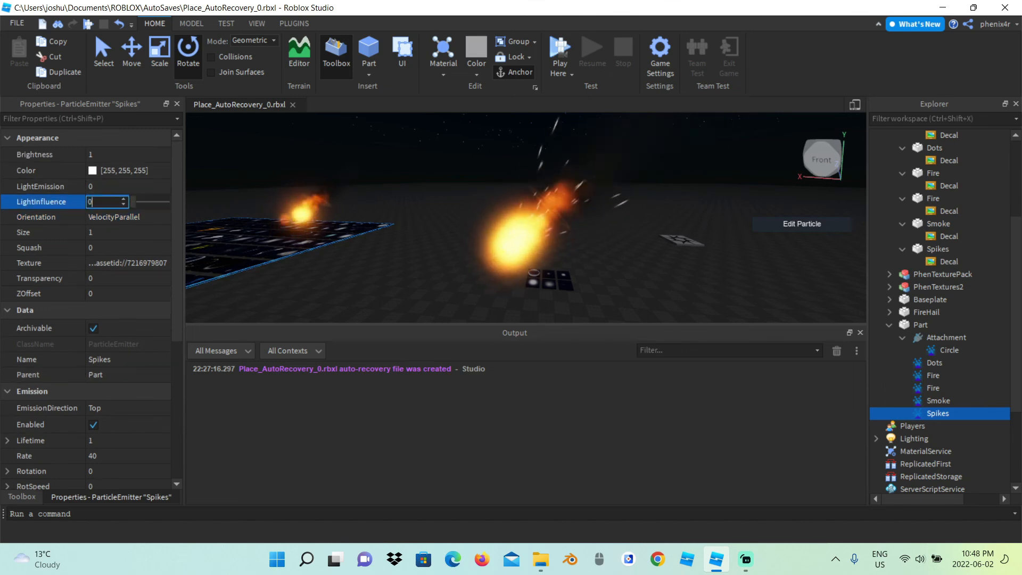
left_click(104, 154)
type("5")
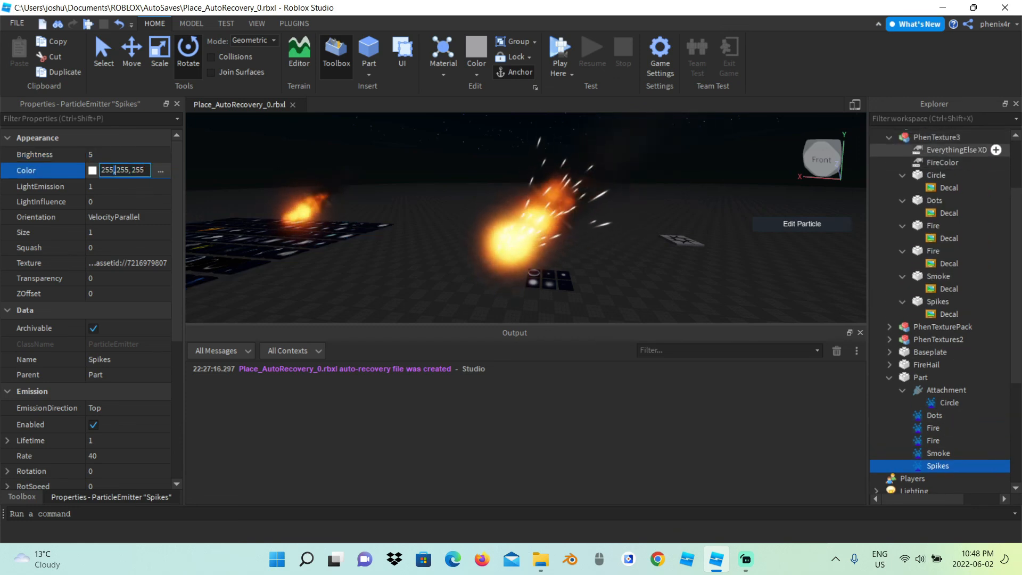
left_click(956, 149)
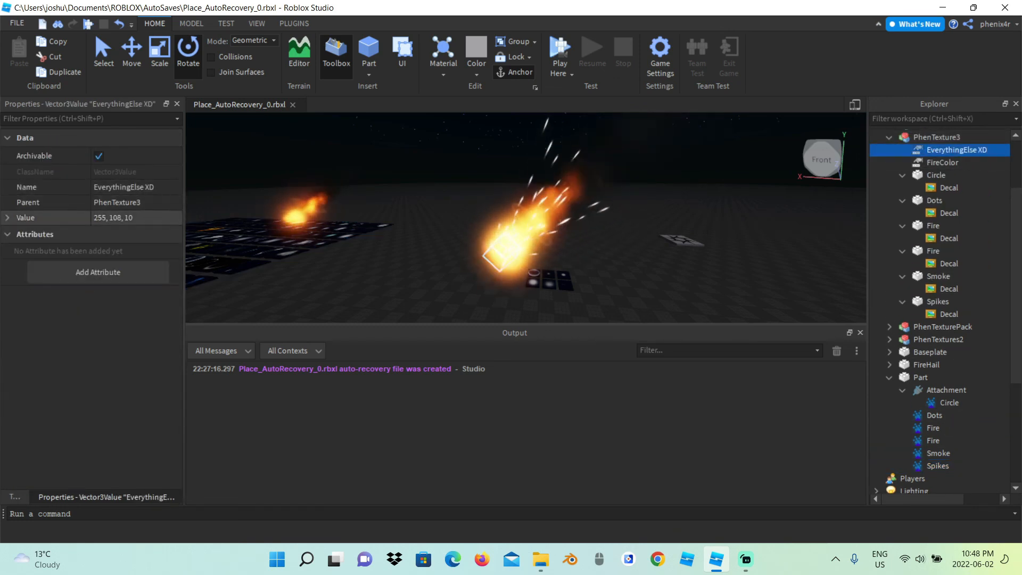
left_click(937, 465)
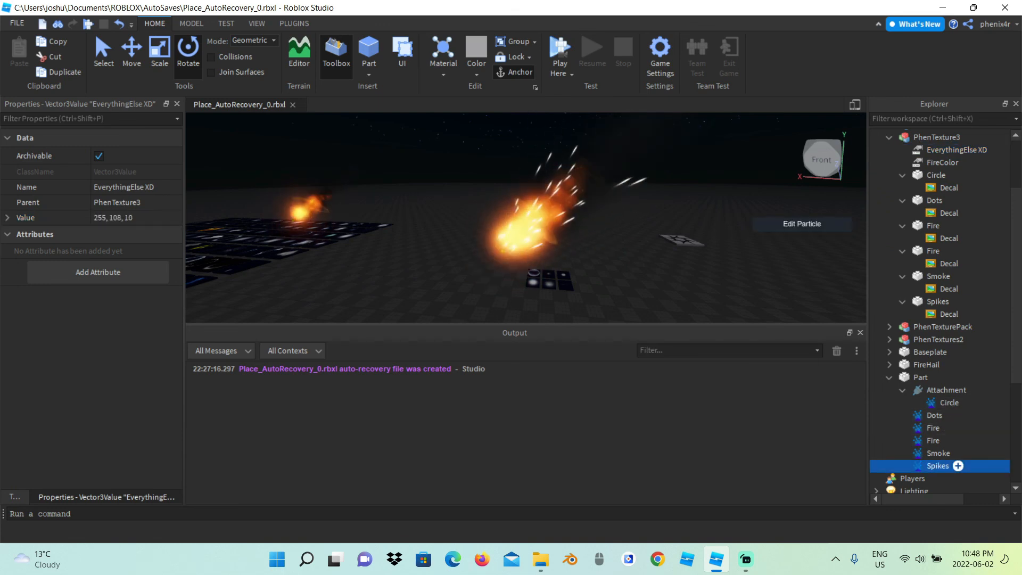
left_click(937, 466)
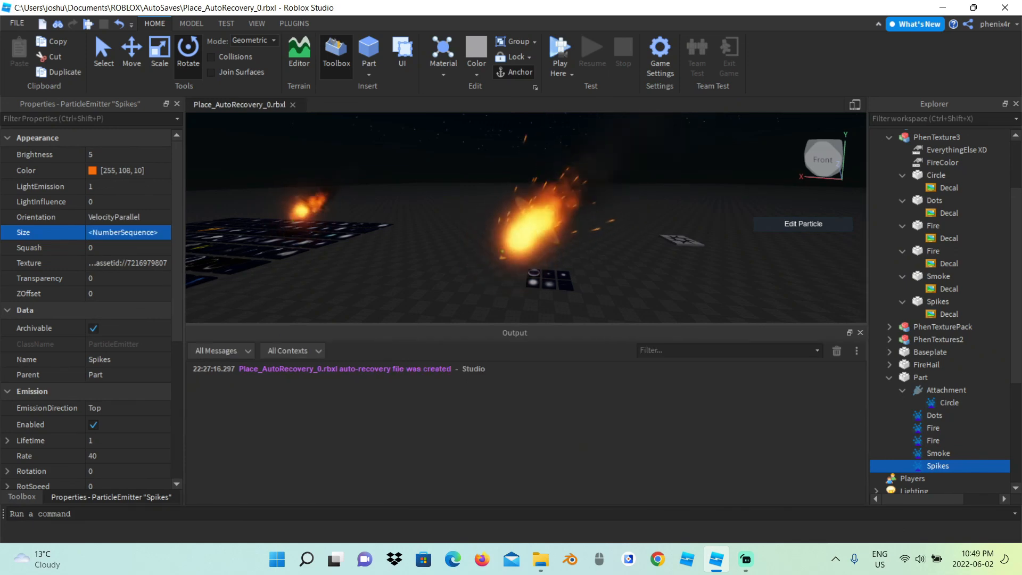
Step: Give the spikes size, squash and transparency sequences and set ZOffset to -1
left_click(29, 247)
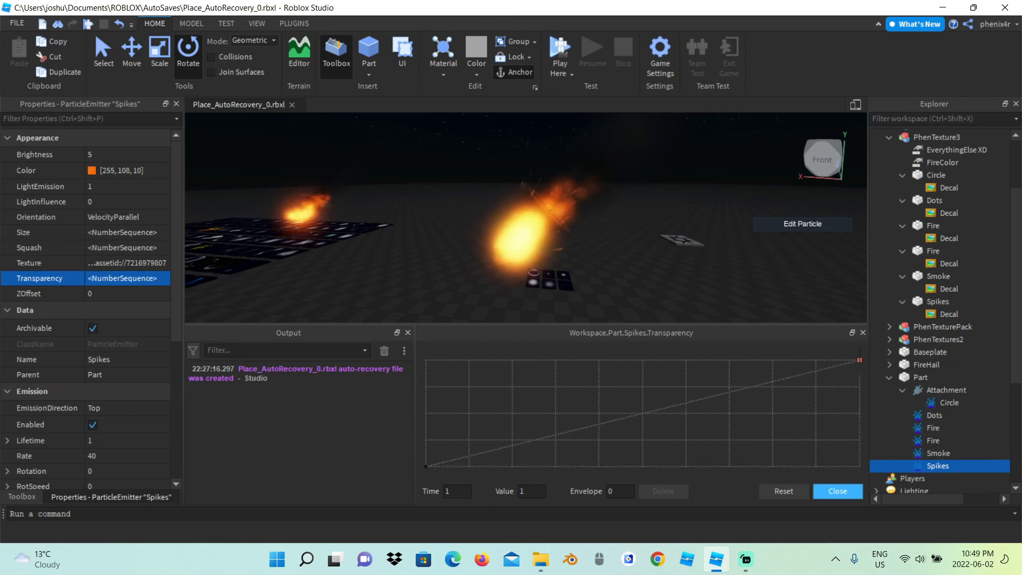
left_click(837, 491)
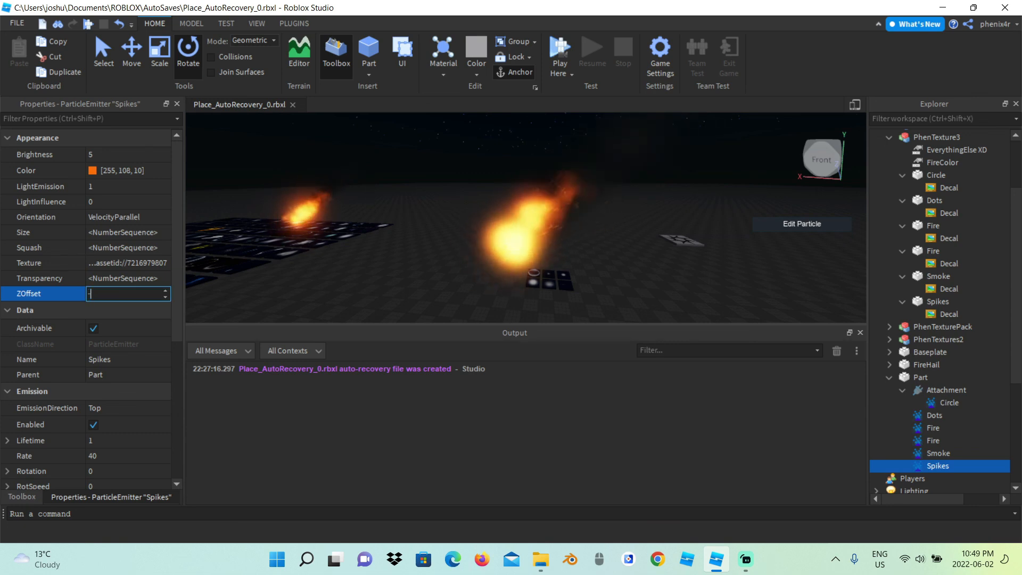
type("-1")
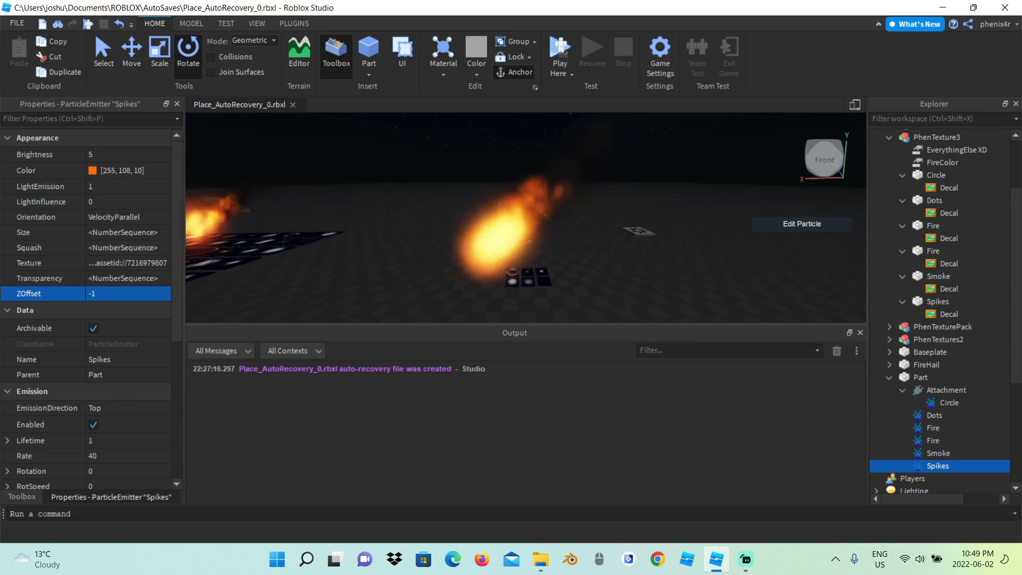